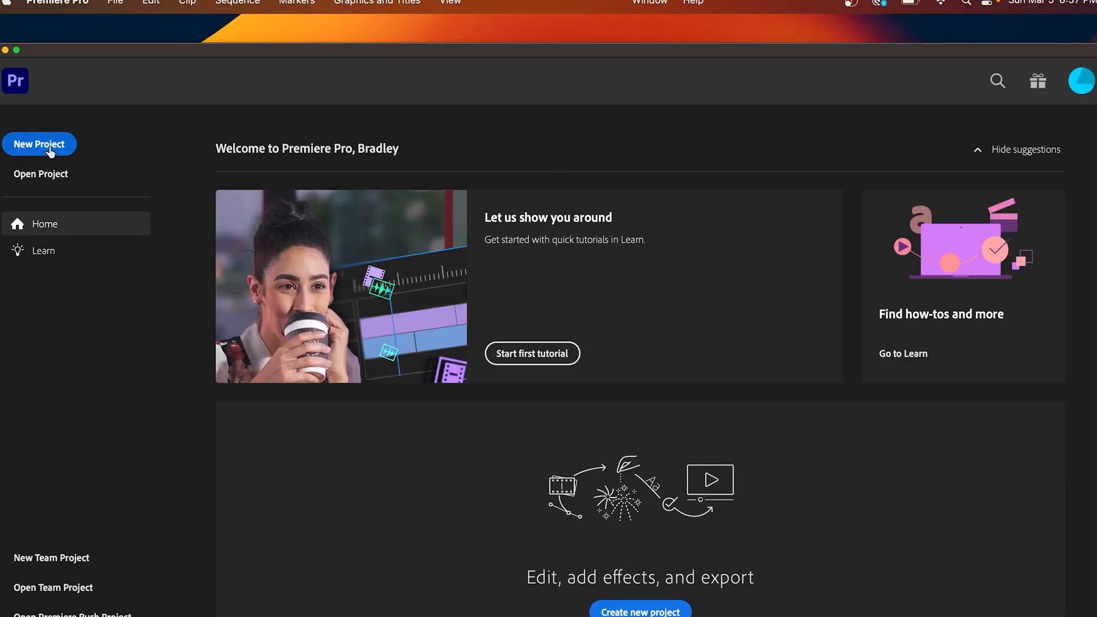
Begin a new project and name it 'Video Samples'
left_click(39, 144)
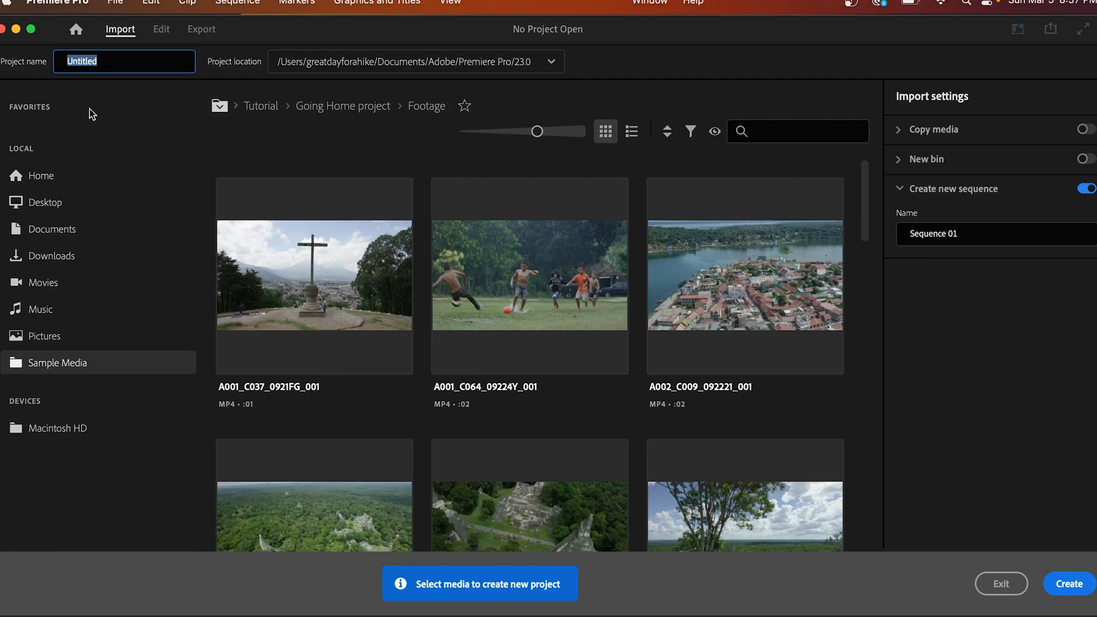
mouse_move(155, 103)
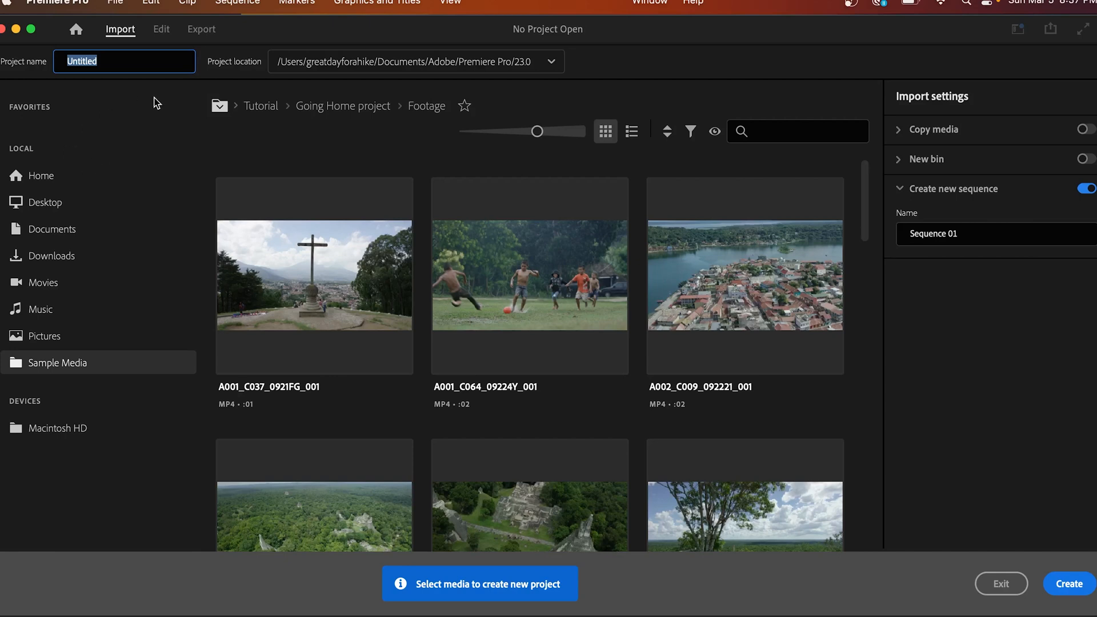
type("Video")
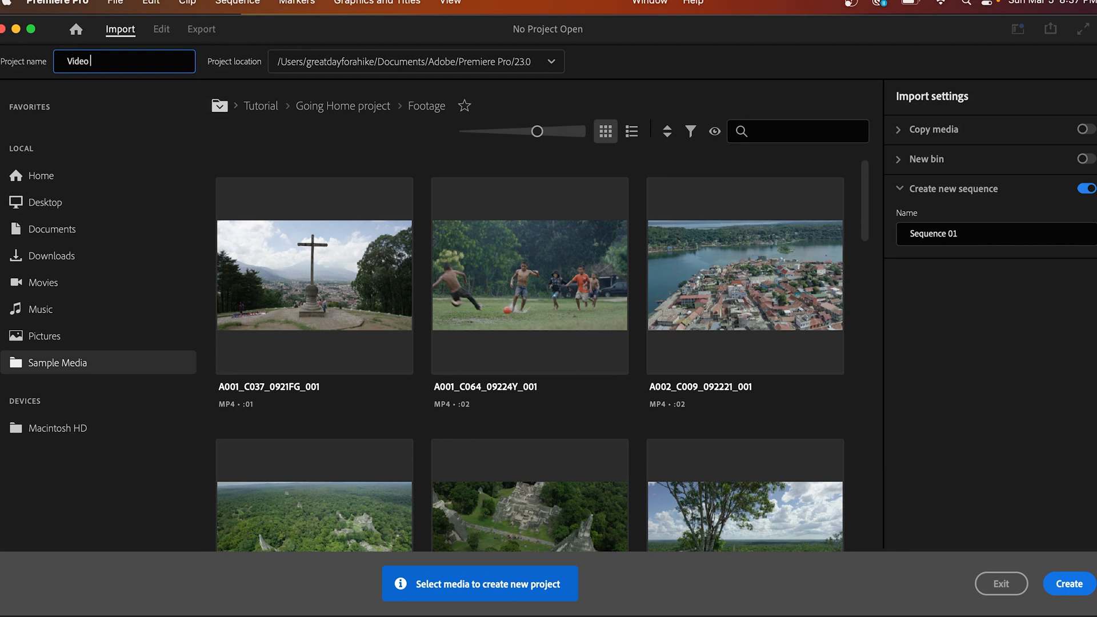
type("Samples")
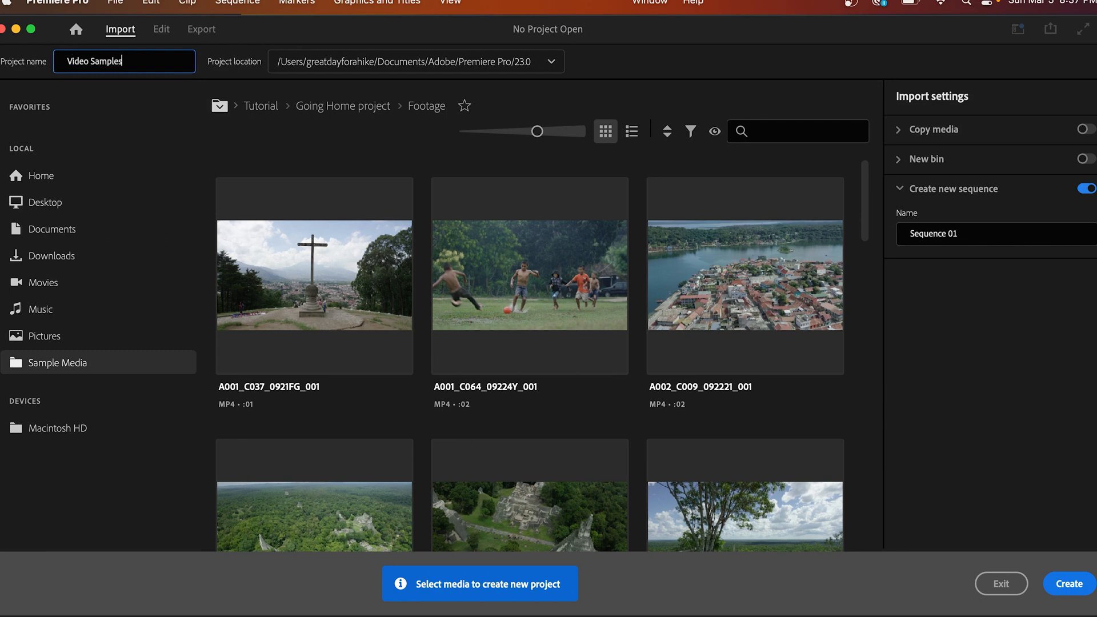
Set the project location to Desktop/Video Files and create the project
left_click(553, 61)
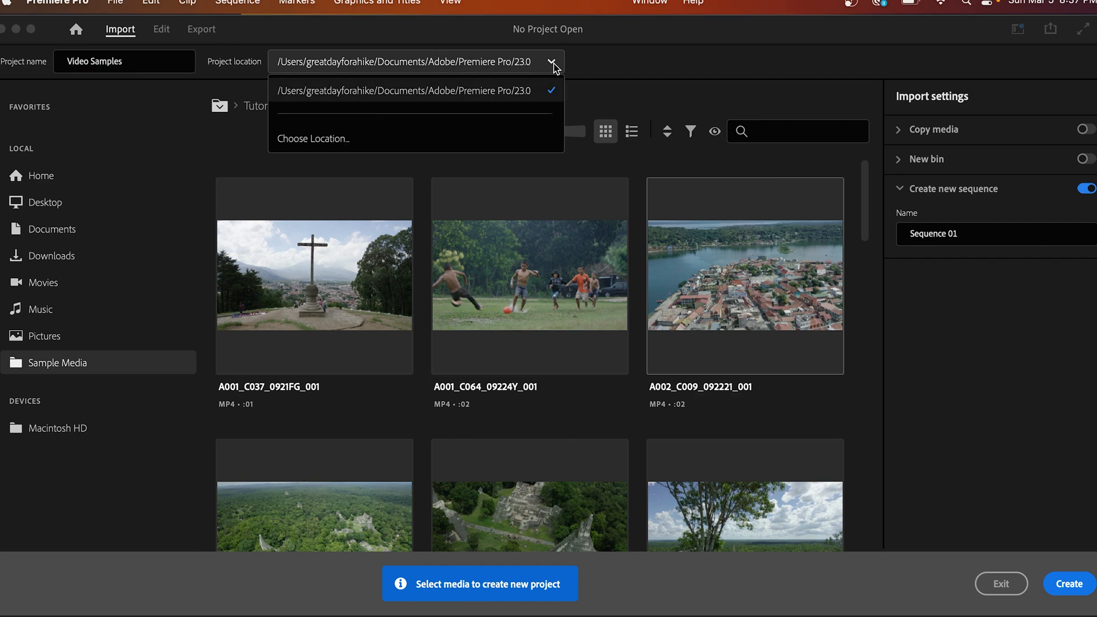
left_click(313, 138)
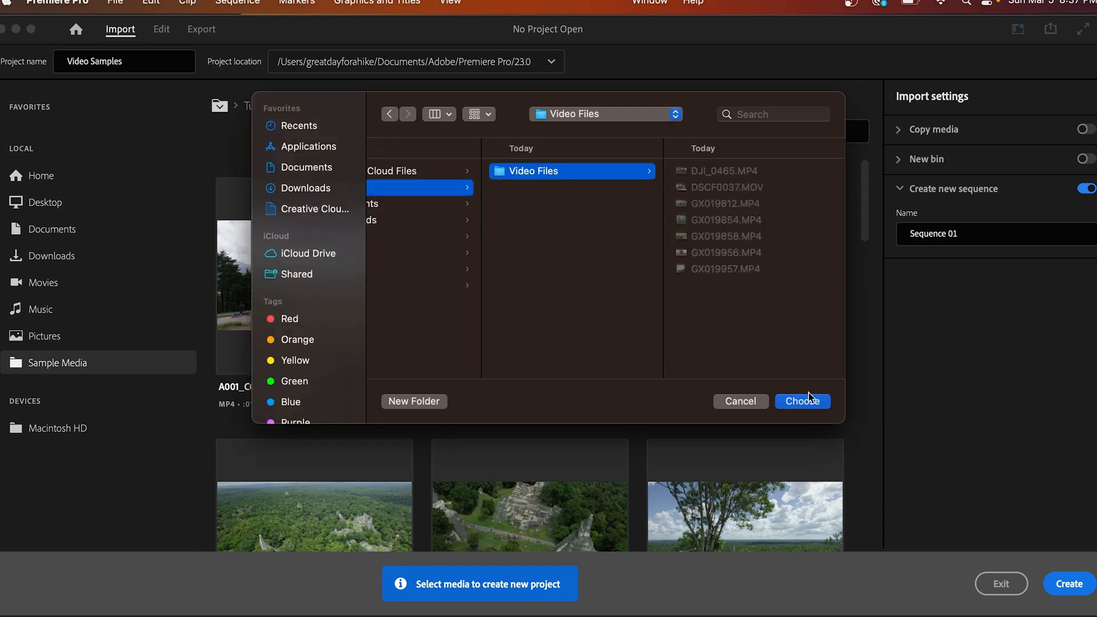
left_click(802, 401)
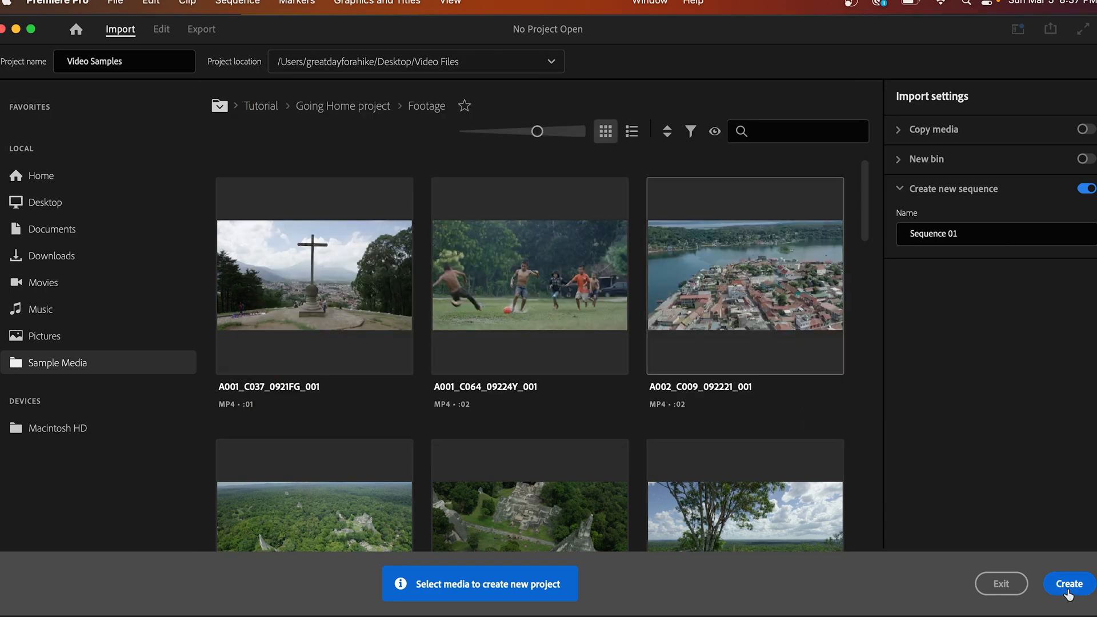
left_click(1067, 584)
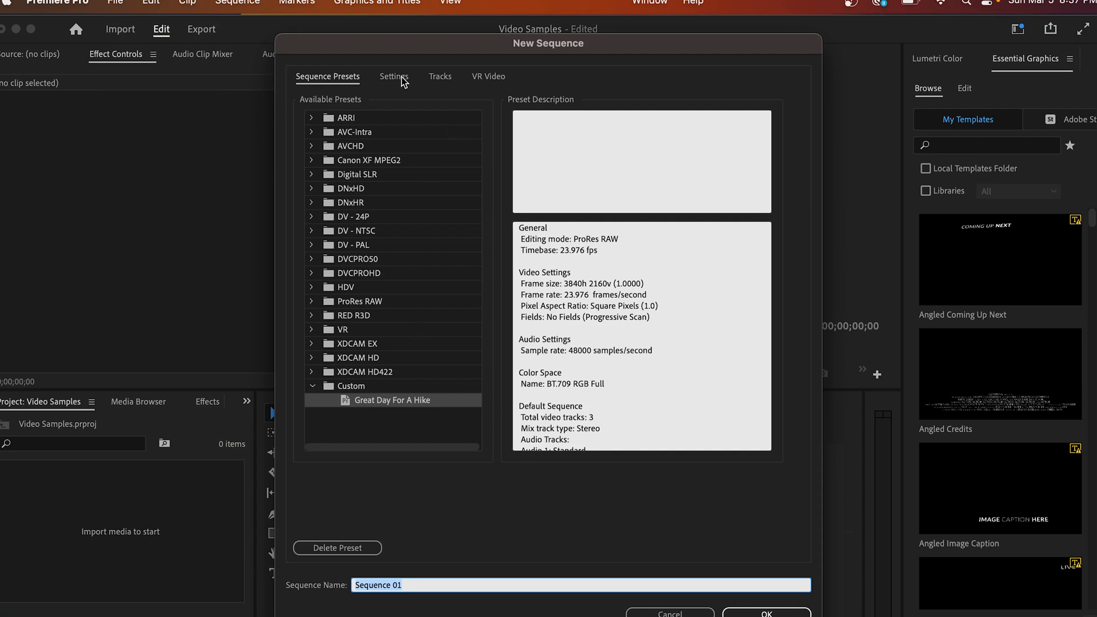
Confirm Sequence 01 settings at 3840x2160, 23.976 fps and create it
left_click(393, 77)
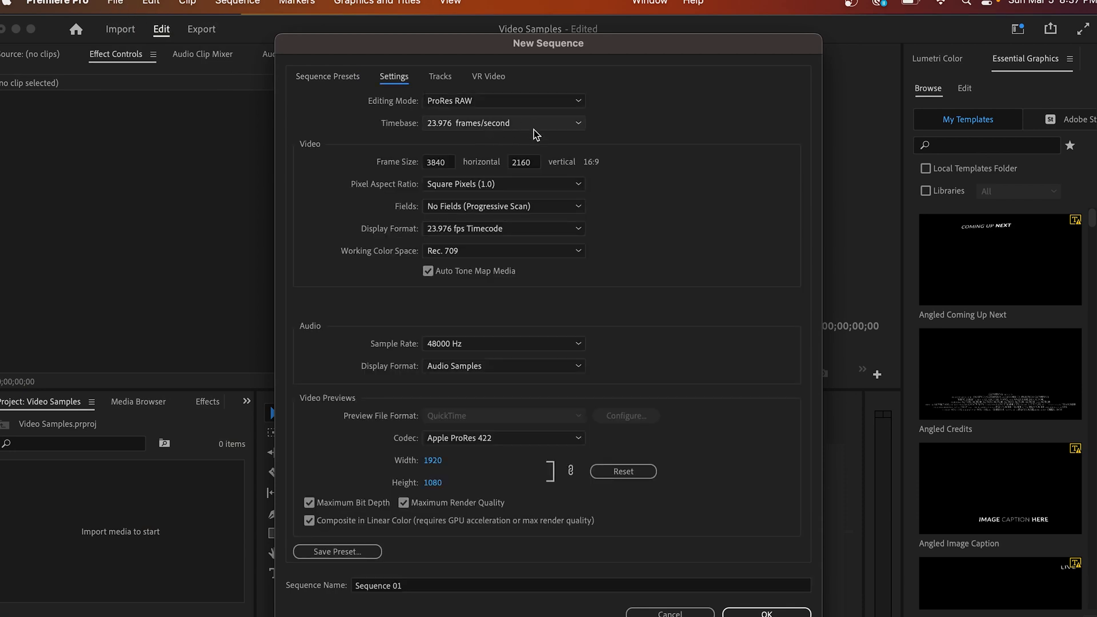
mouse_move(550, 271)
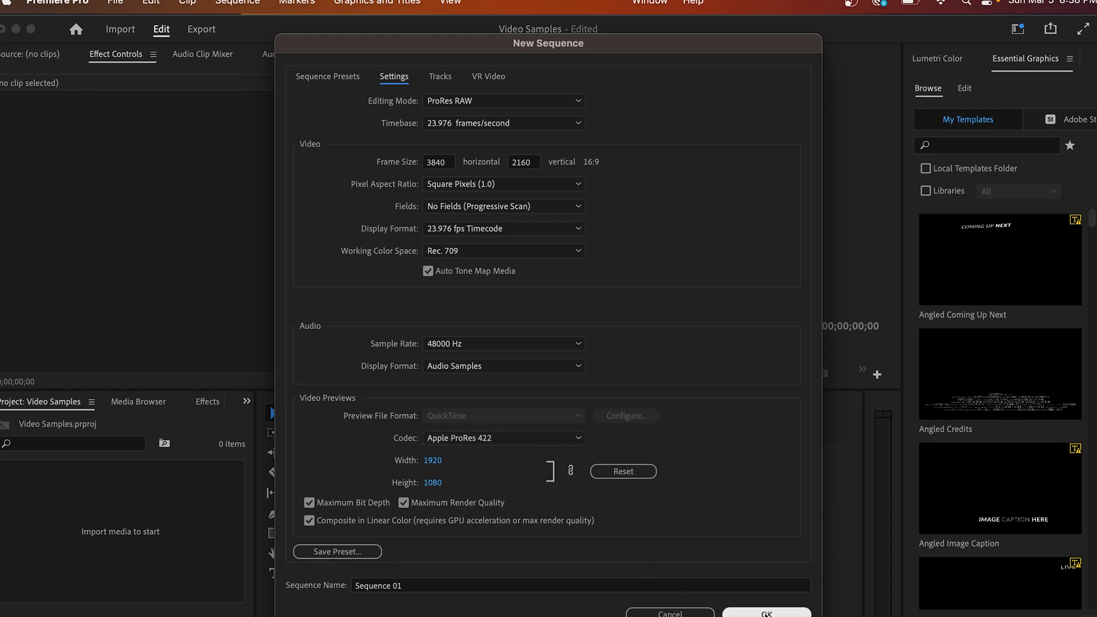
left_click(765, 612)
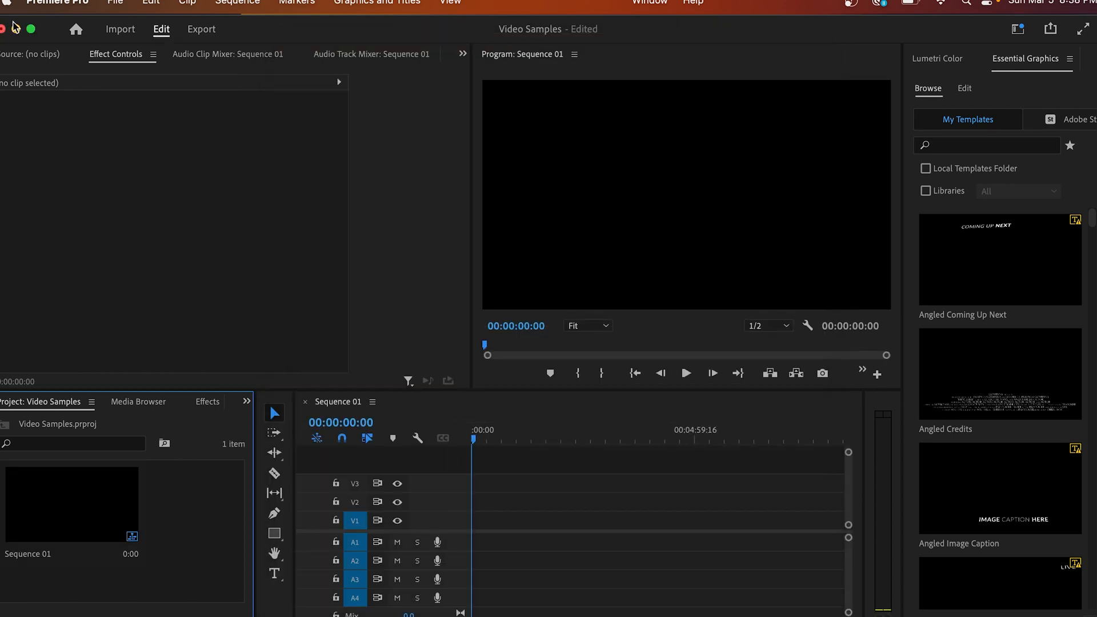
Import all seven clips from the Video Files folder via File > Import
left_click(116, 3)
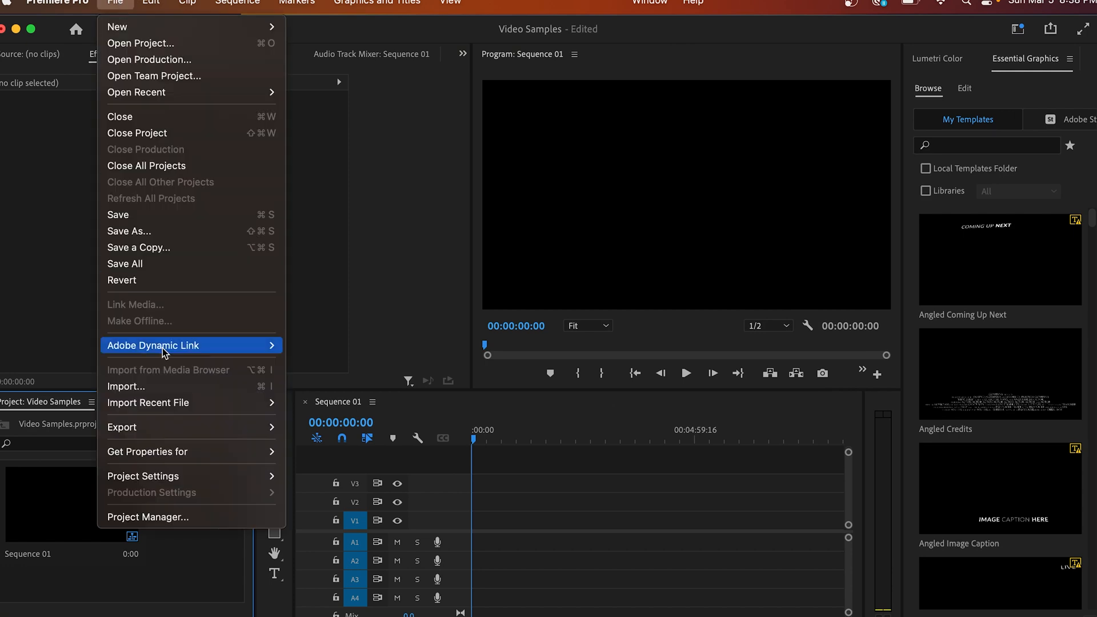
left_click(126, 386)
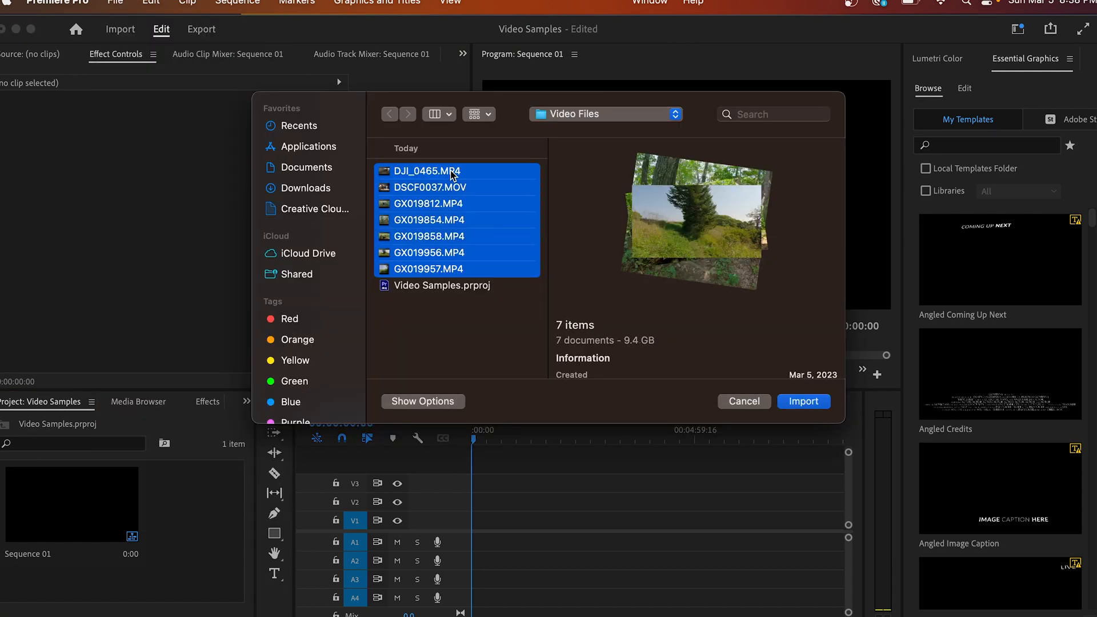
left_click(802, 401)
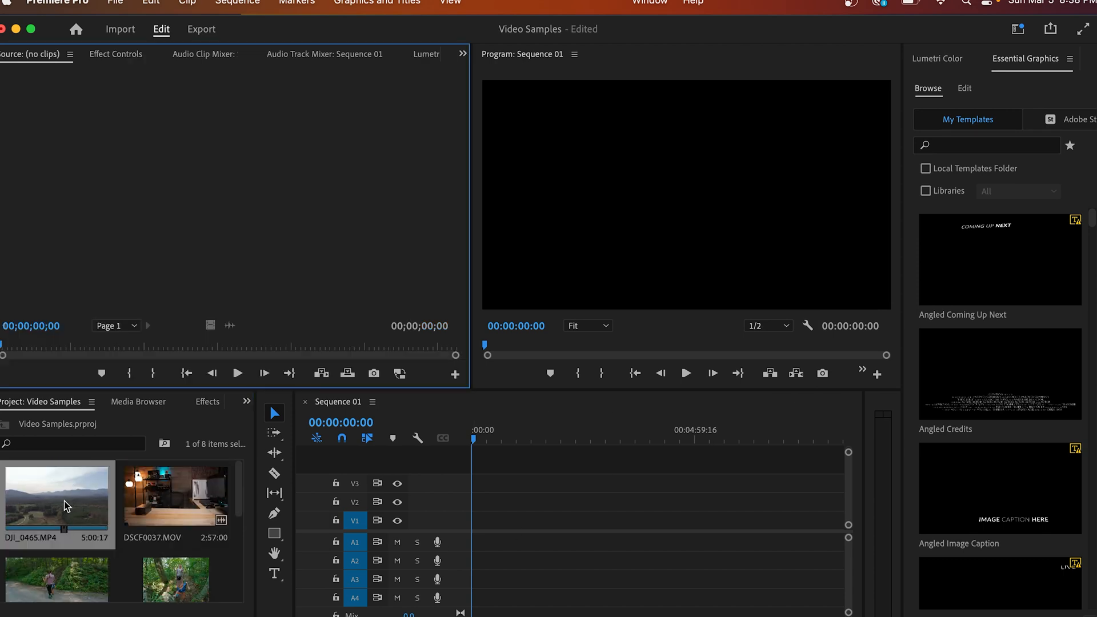
Preview DJI_0465.MP4 in the Source Monitor and mark its In and Out points
double_click(56, 497)
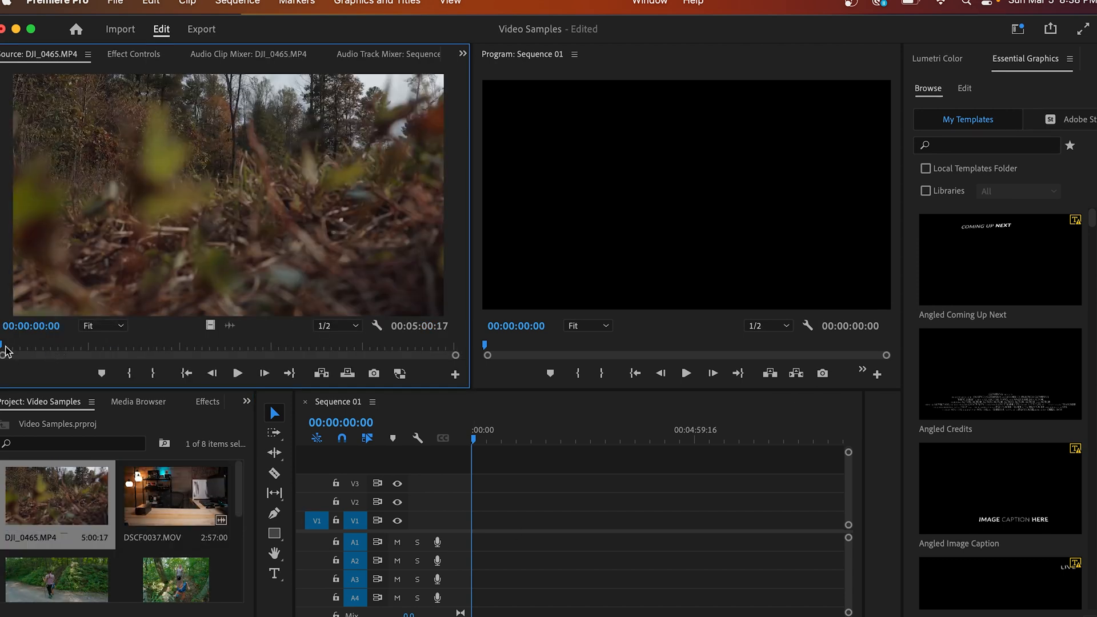
left_click_drag(3, 345, 75, 345)
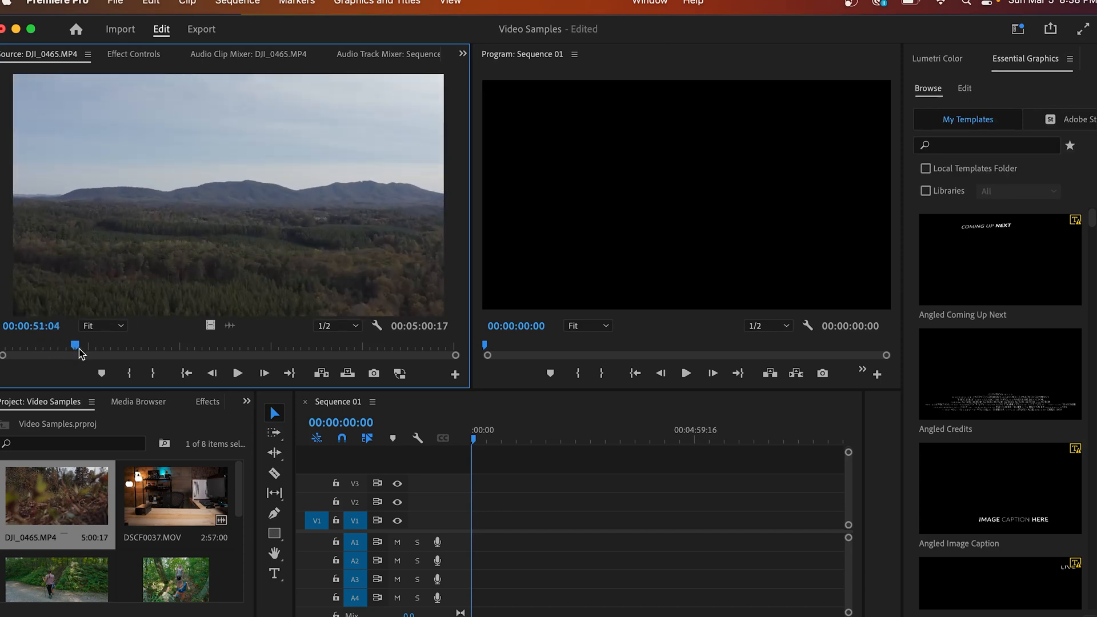
left_click_drag(75, 345, 68, 345)
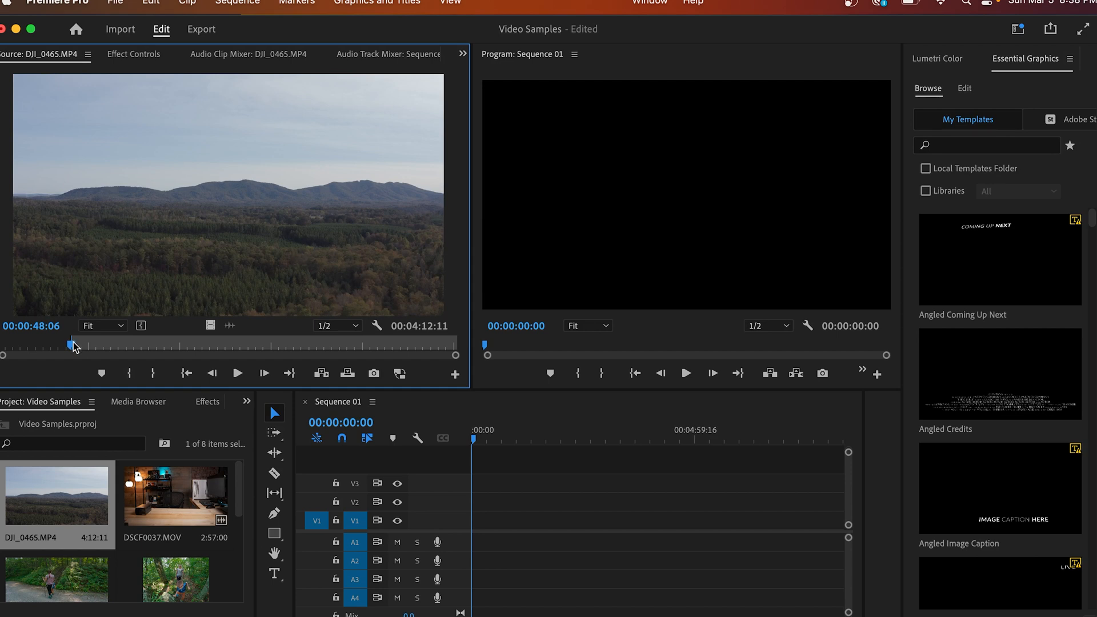
left_click_drag(69, 344, 155, 344)
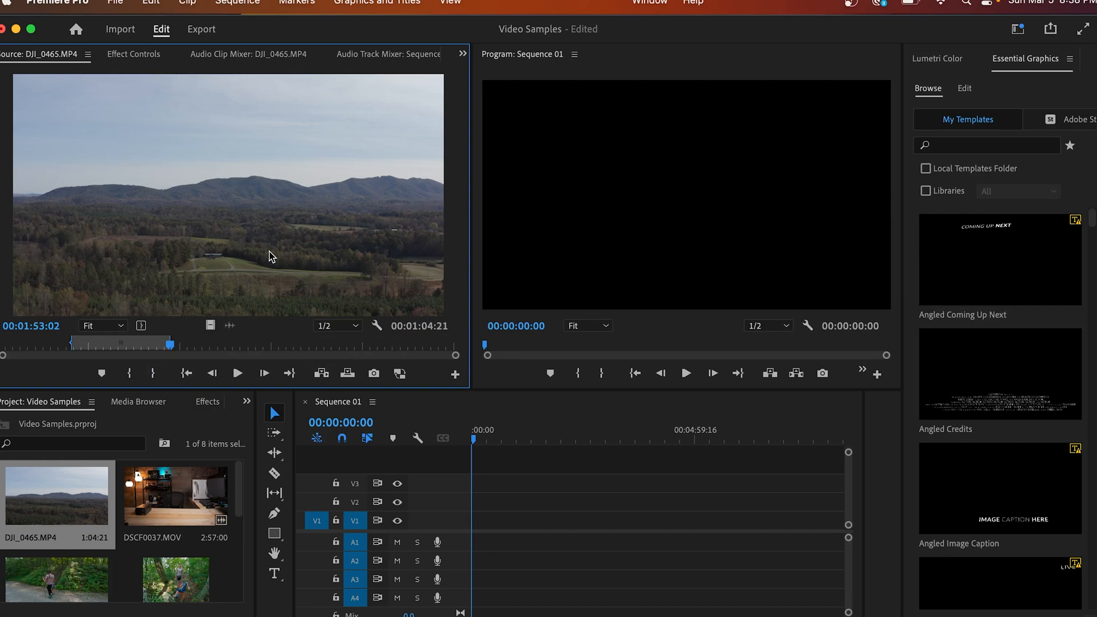
Place the trimmed drone clip at the start of V1, keeping existing sequence settings
left_click_drag(57, 497, 494, 518)
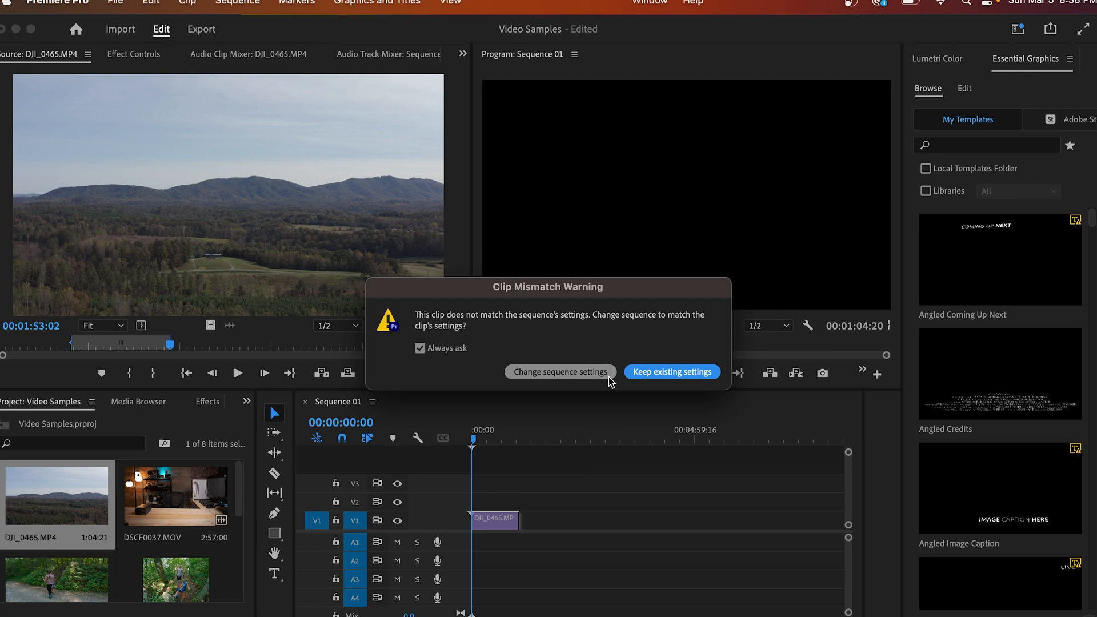
mouse_move(670, 371)
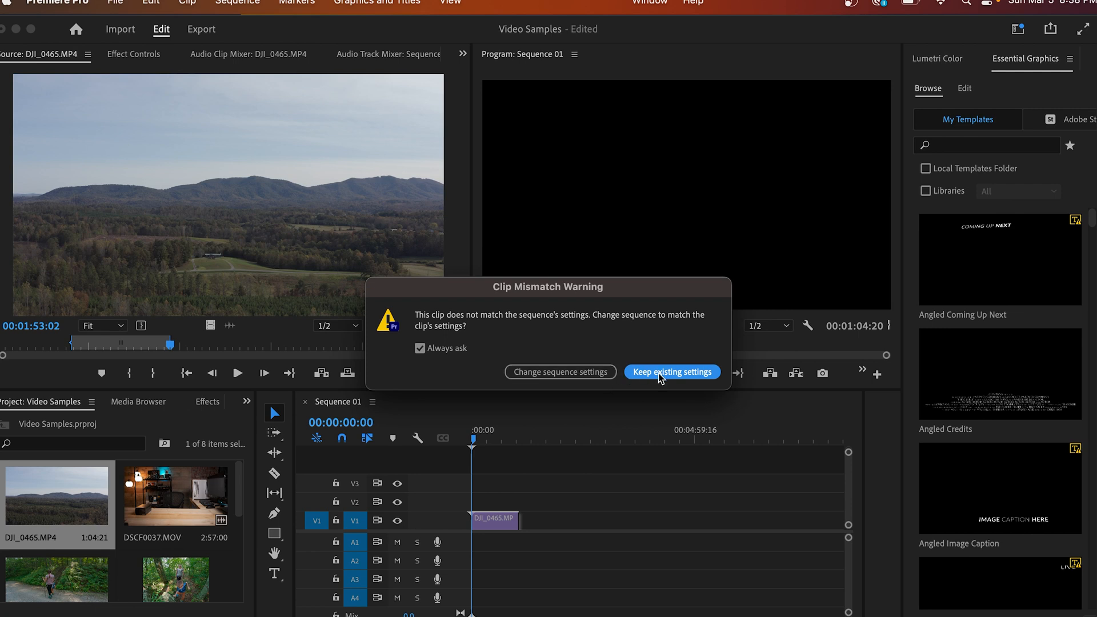
left_click(670, 372)
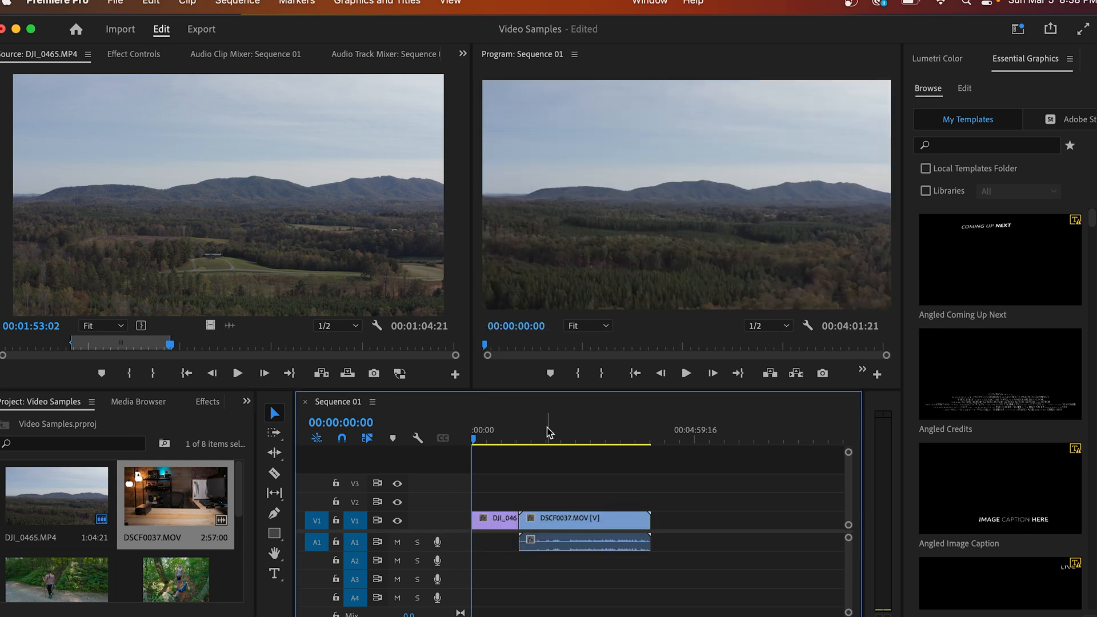
left_click(559, 438)
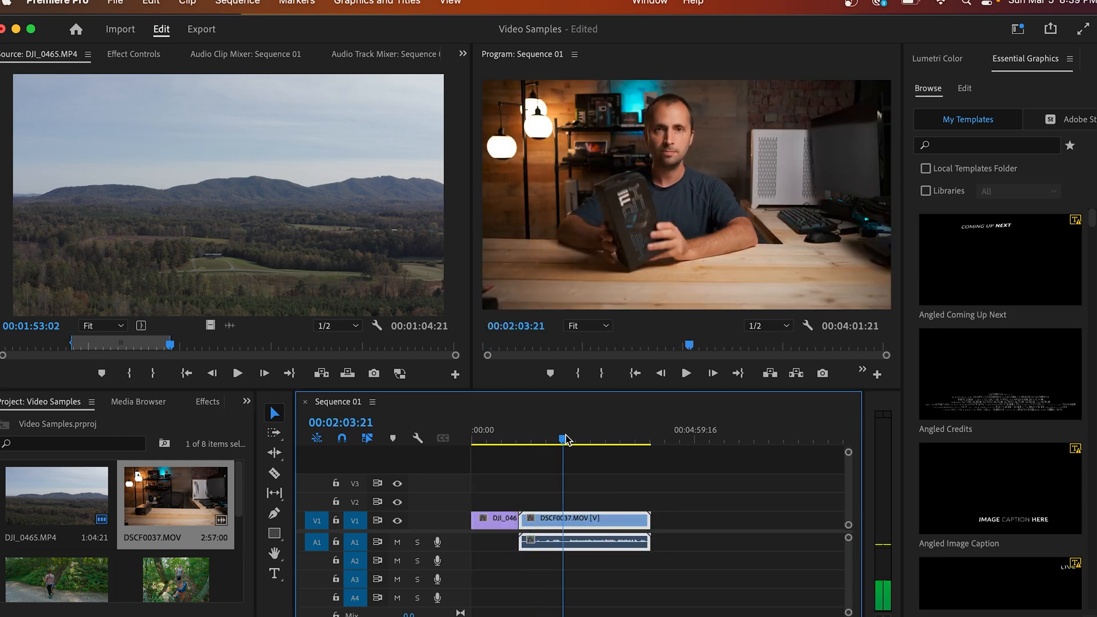
left_click_drag(566, 438, 596, 438)
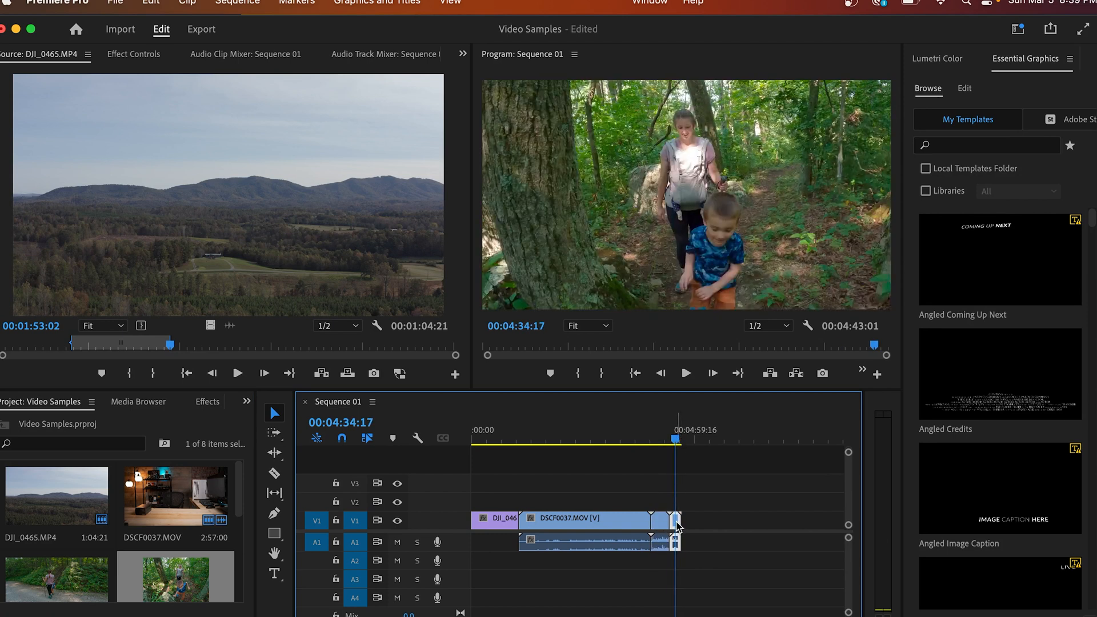
right_click(677, 525)
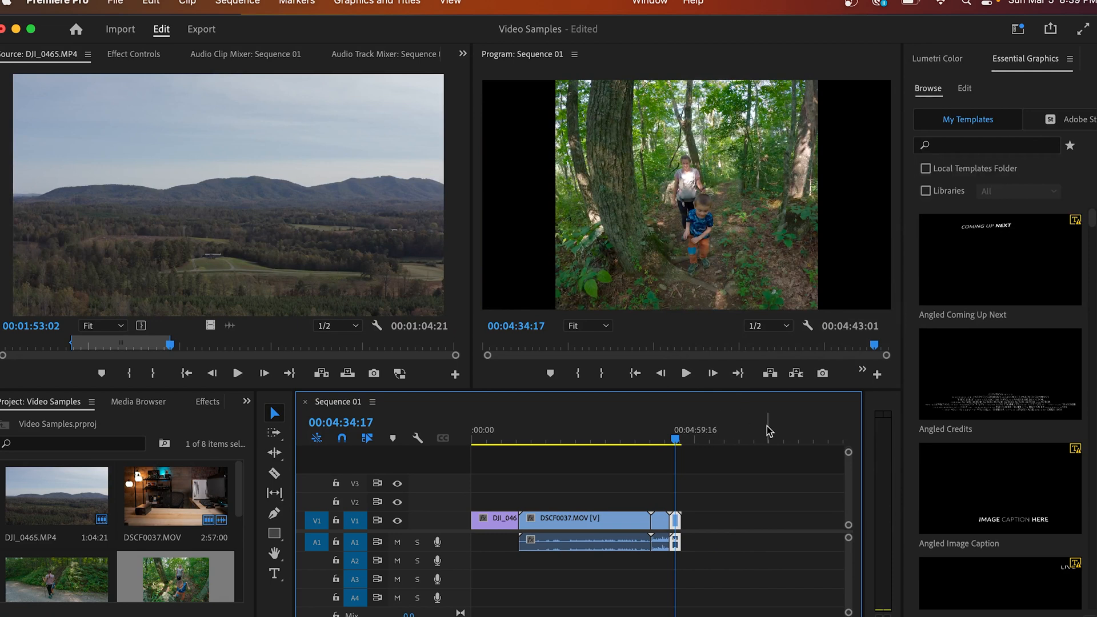
mouse_move(890, 282)
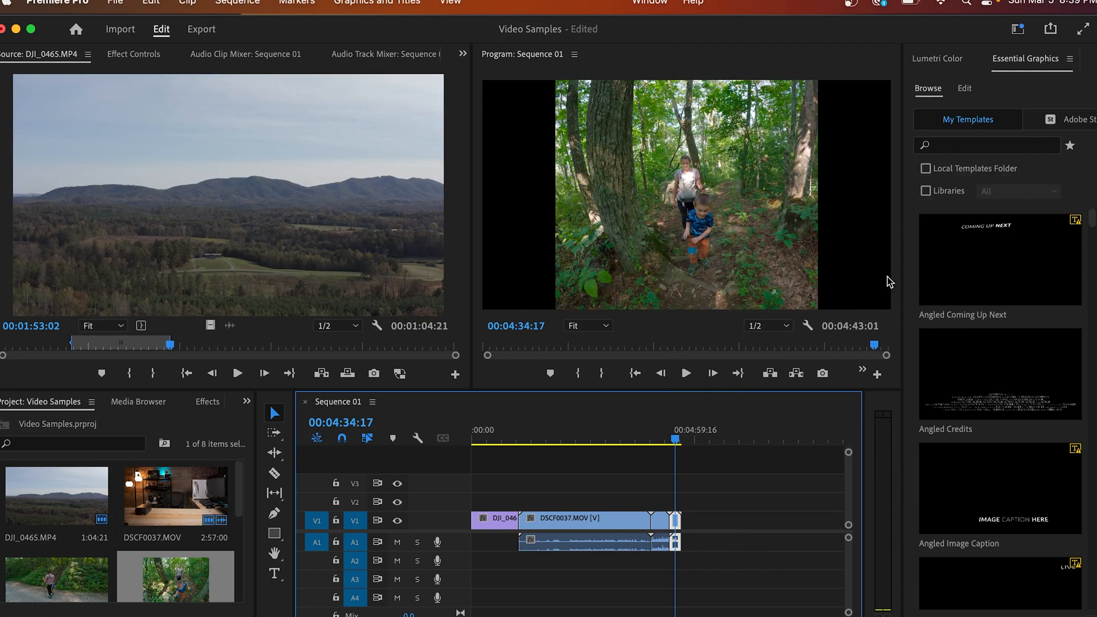
mouse_move(619, 431)
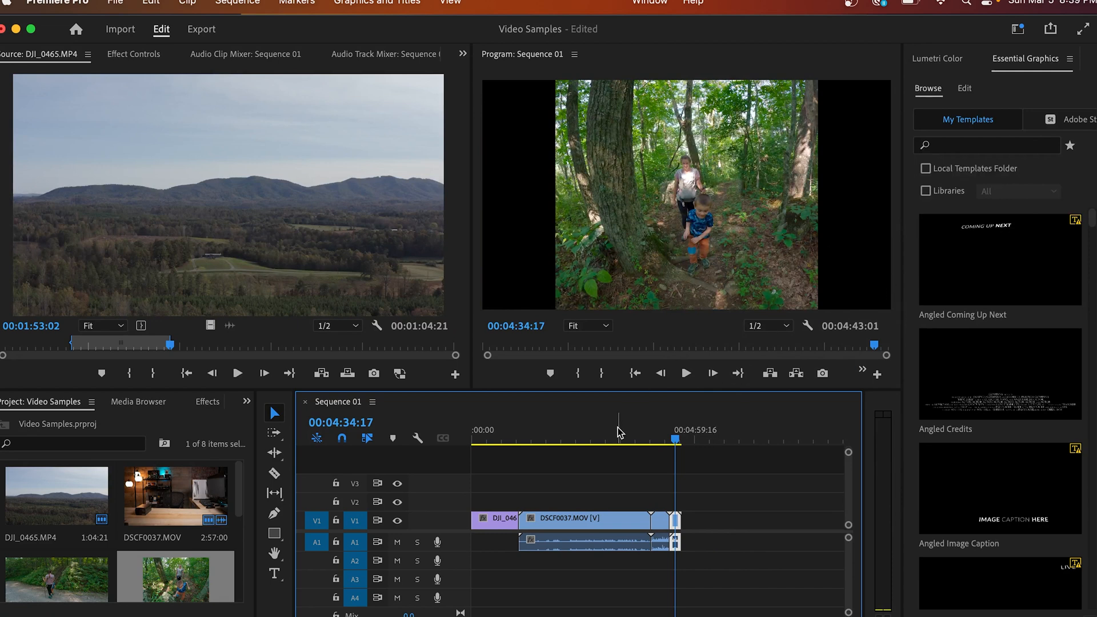
mouse_move(247, 522)
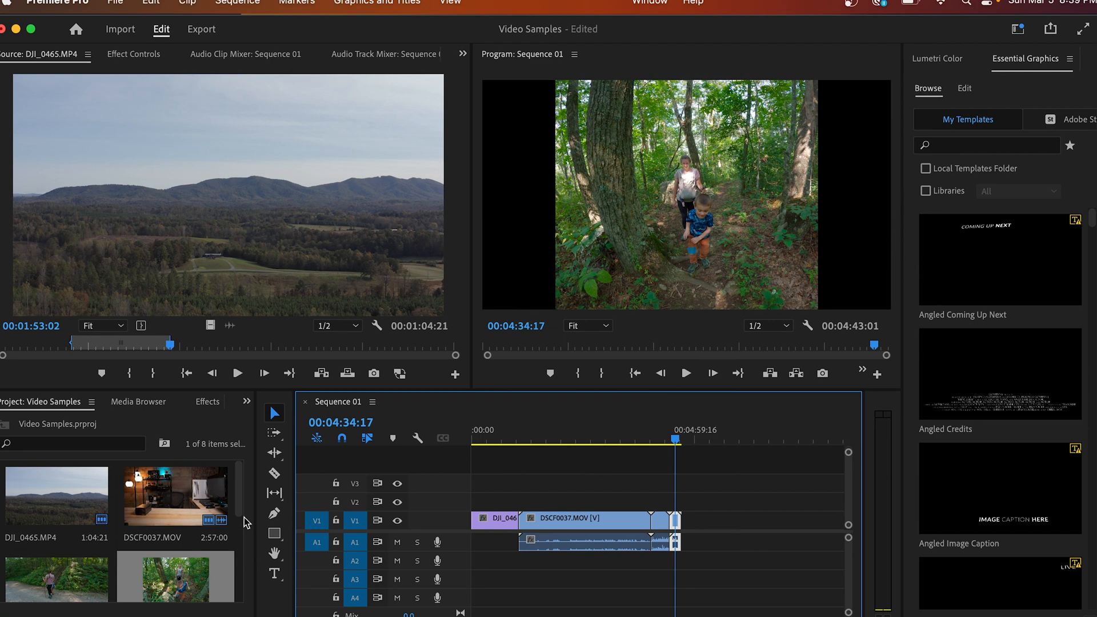
scroll("down", 3)
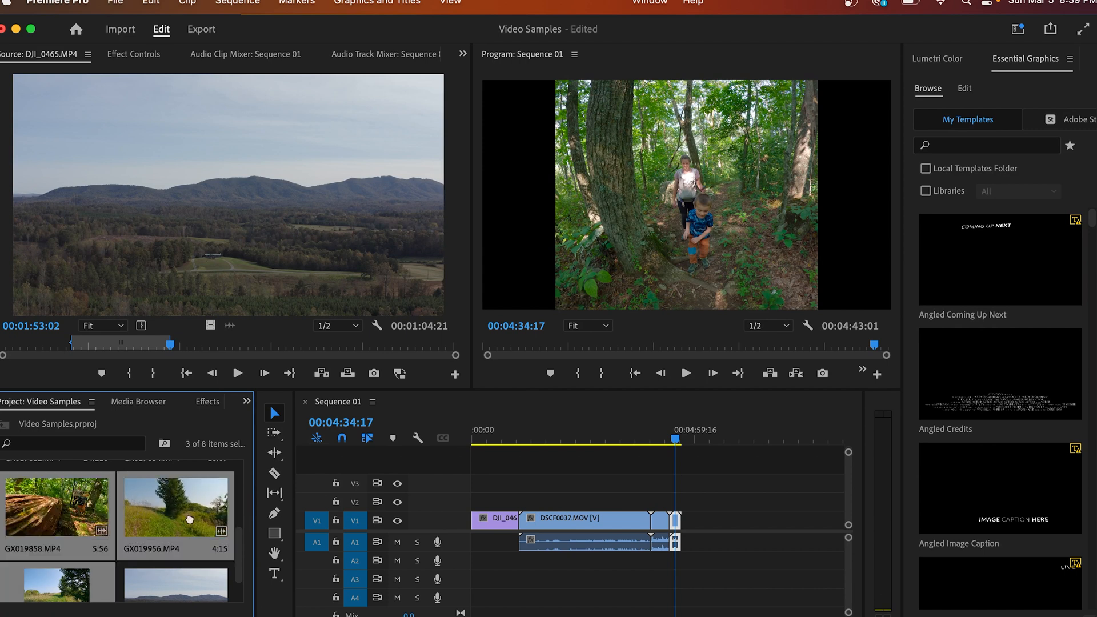
Play Sequence 01 from the start and review the talking-head clip
left_click(475, 439)
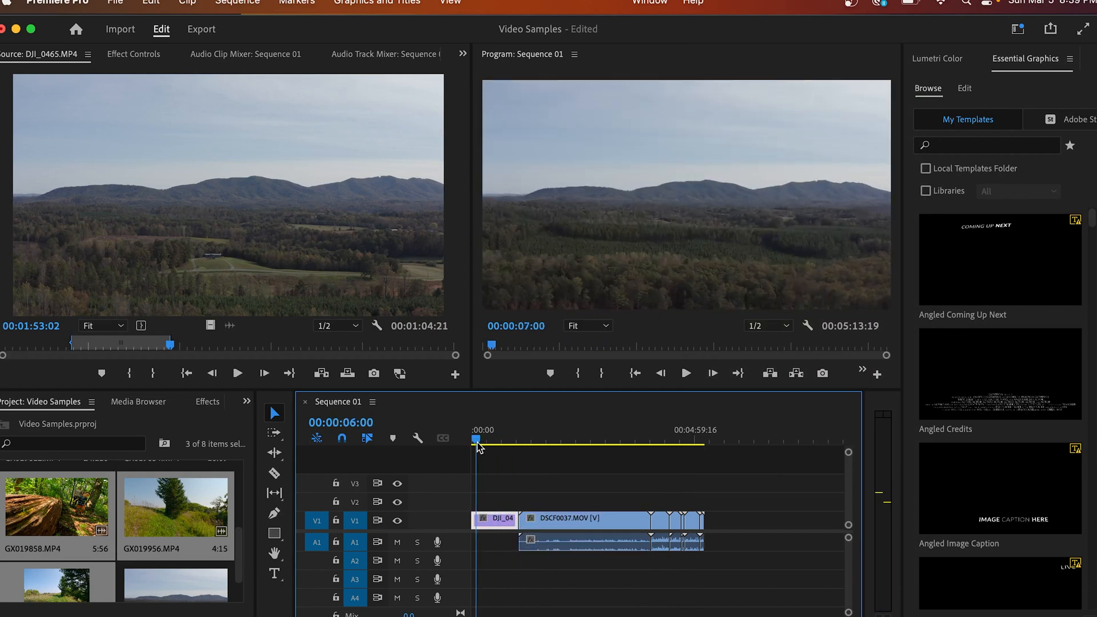
left_click(688, 372)
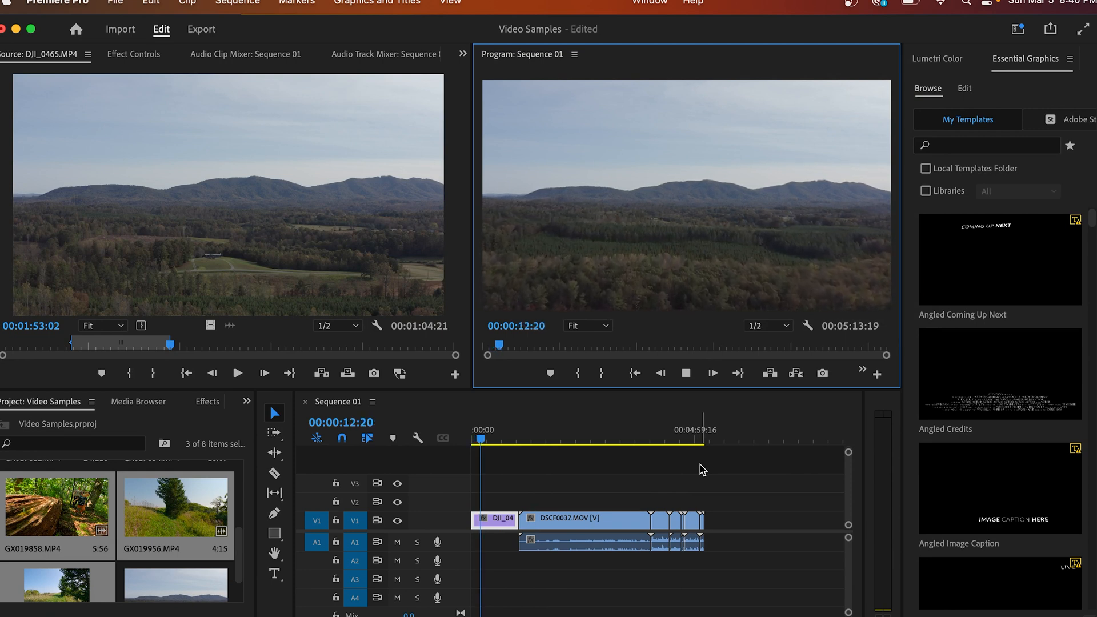
left_click(647, 430)
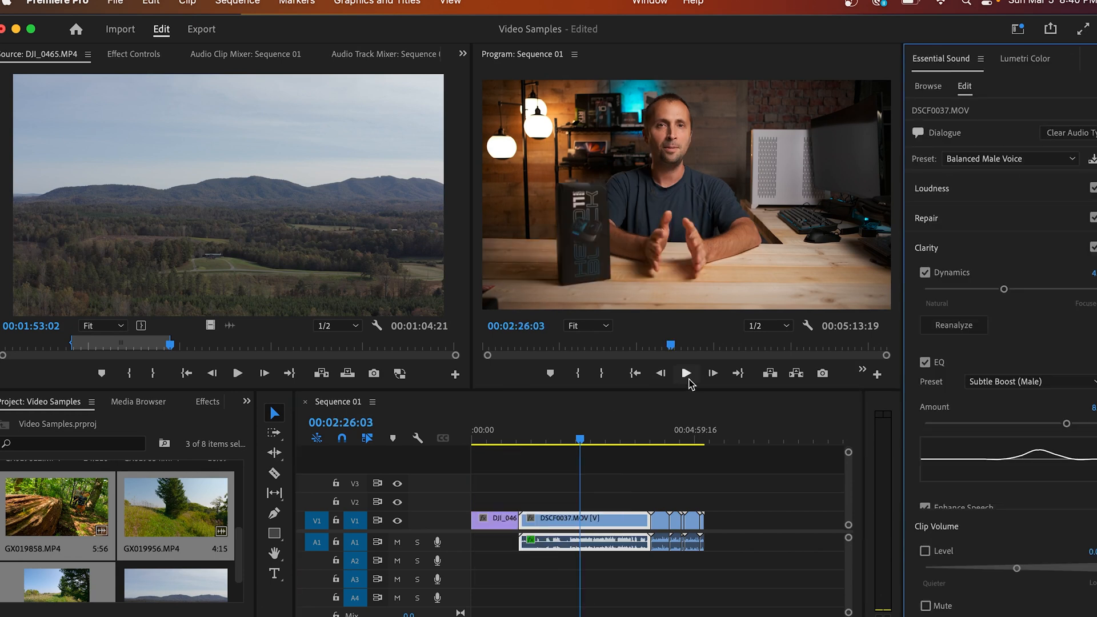
left_click(1009, 59)
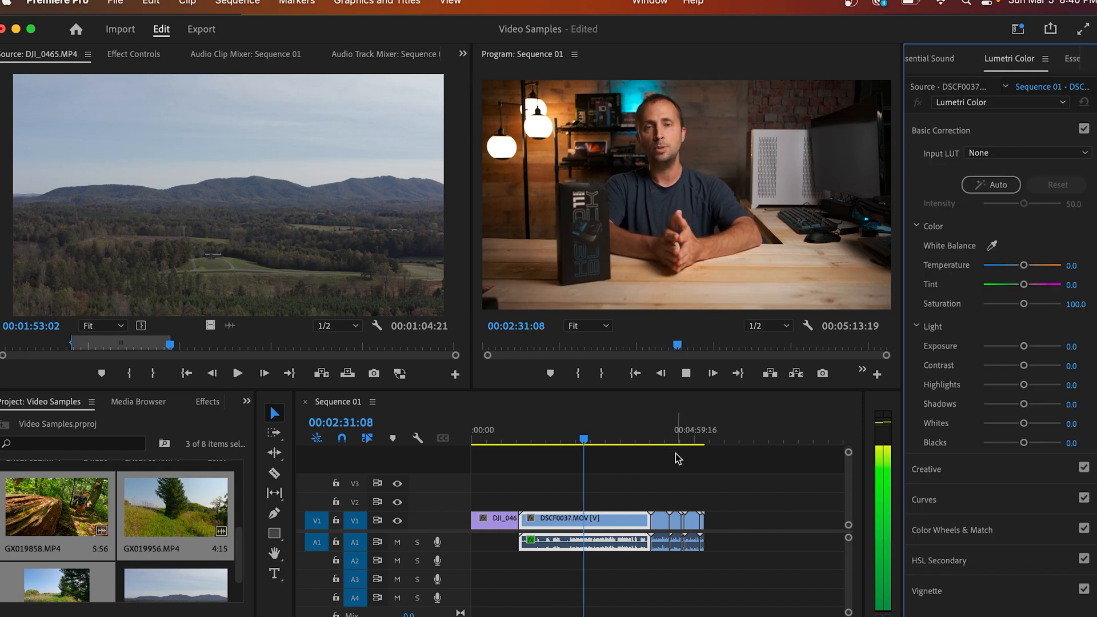
left_click(638, 435)
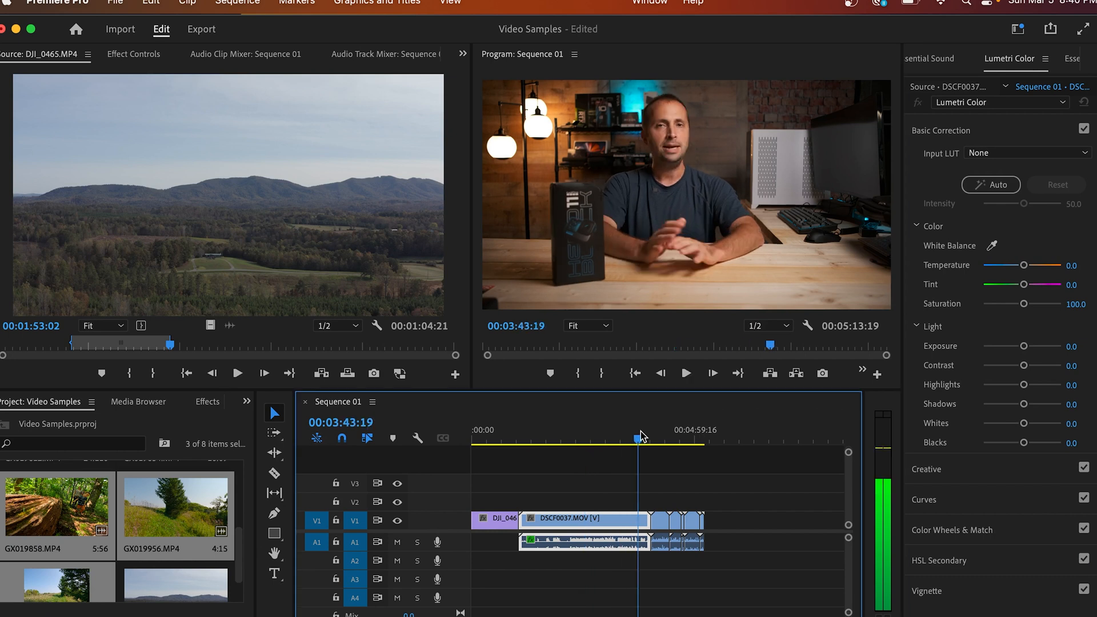
Scrub through and play the stair-climbing, forest walk and final clips, then stop
left_click(656, 430)
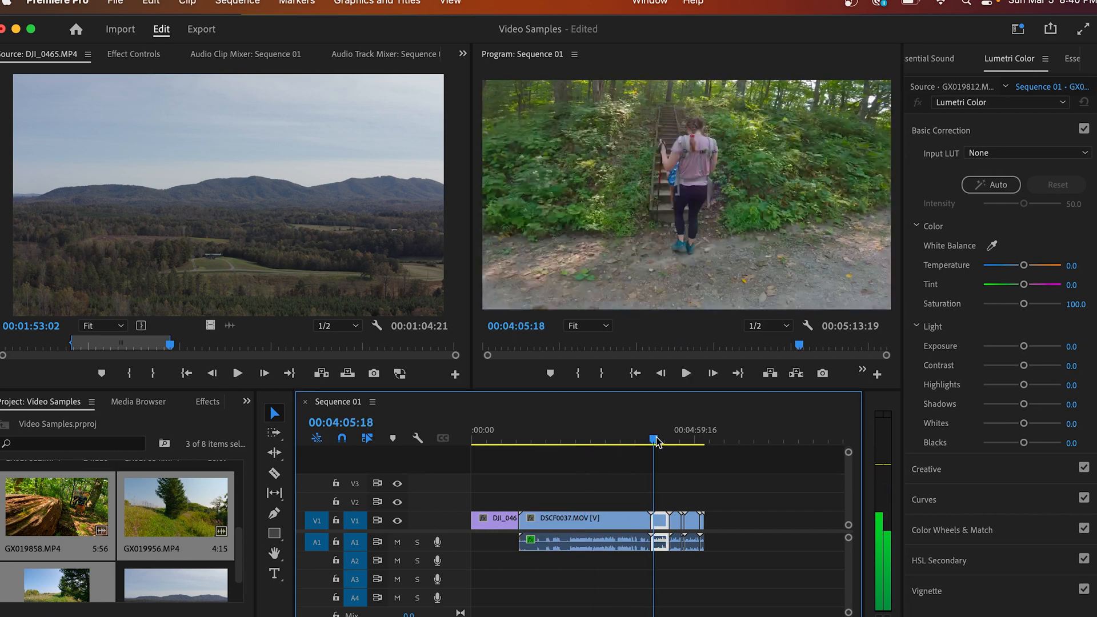
left_click(685, 372)
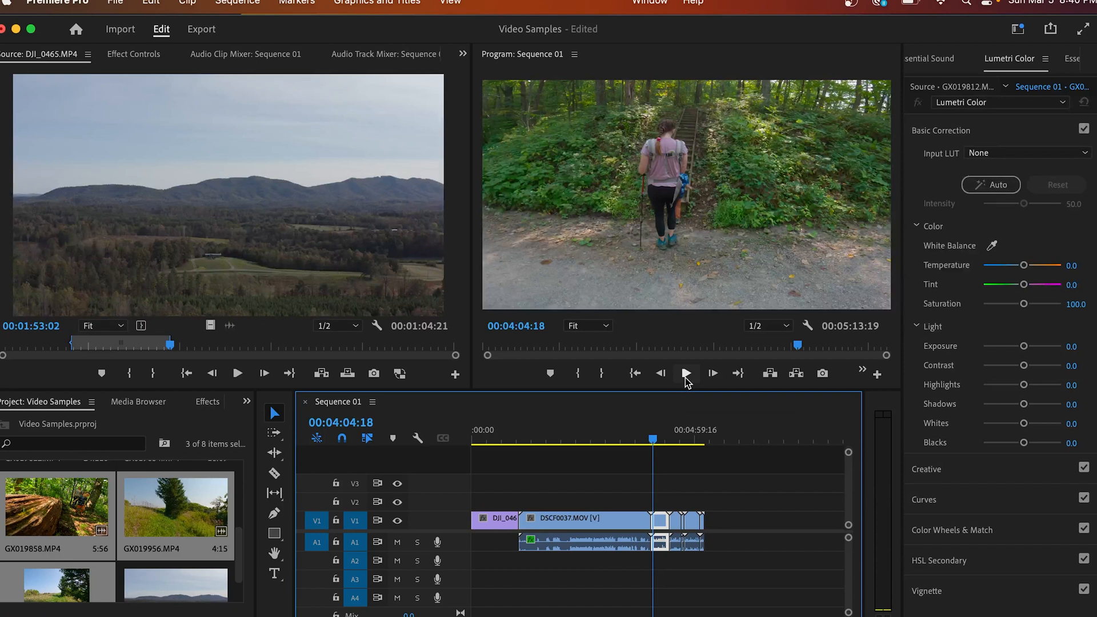
left_click(686, 373)
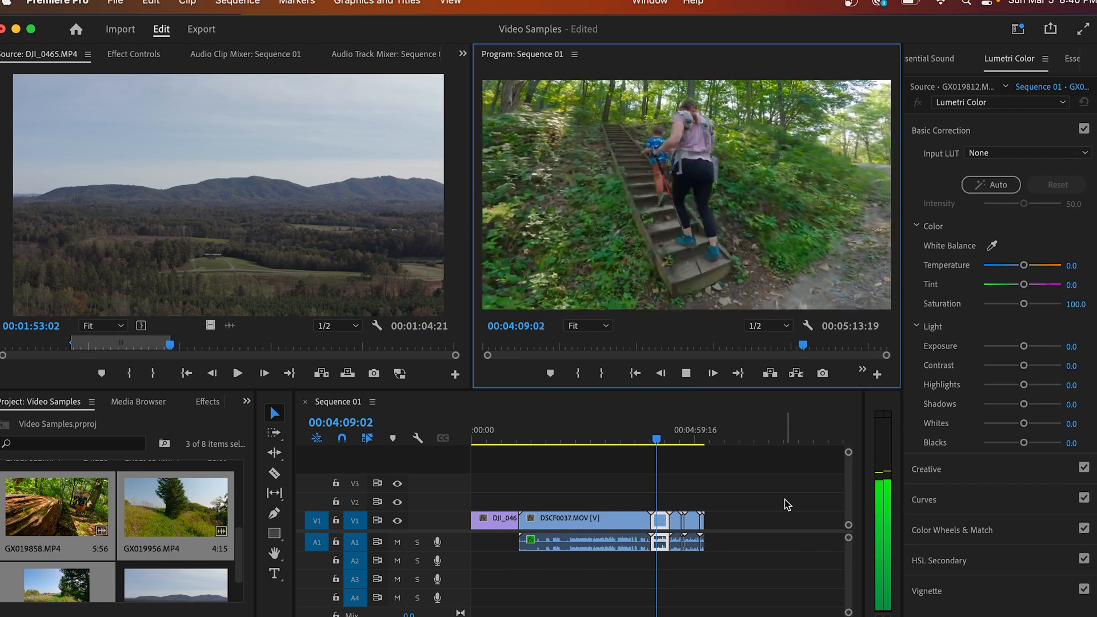
left_click(236, 372)
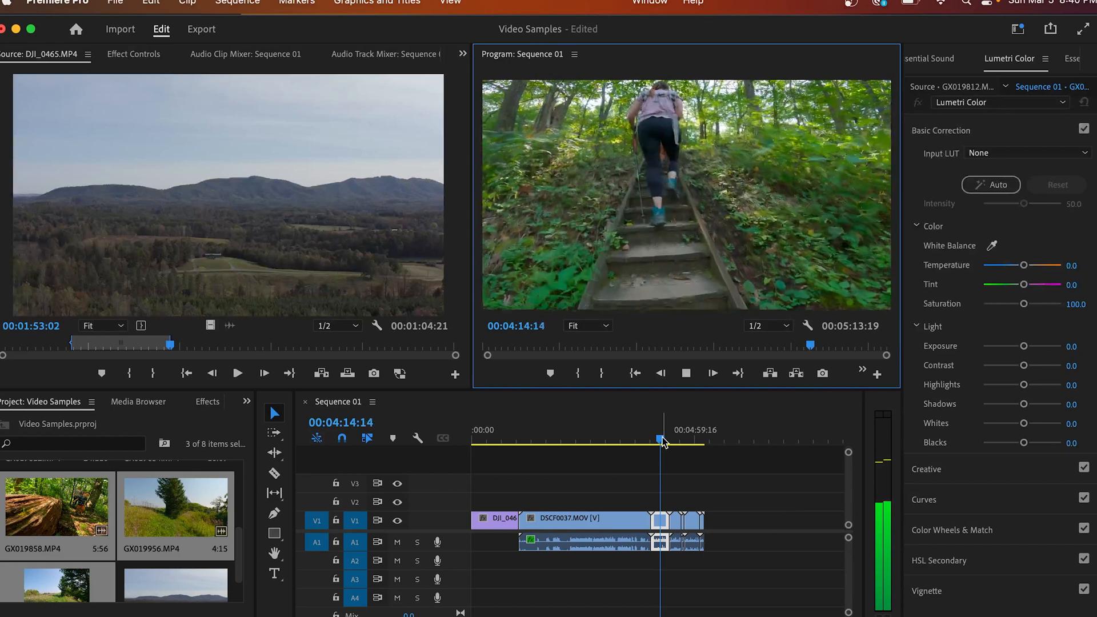
left_click(686, 372)
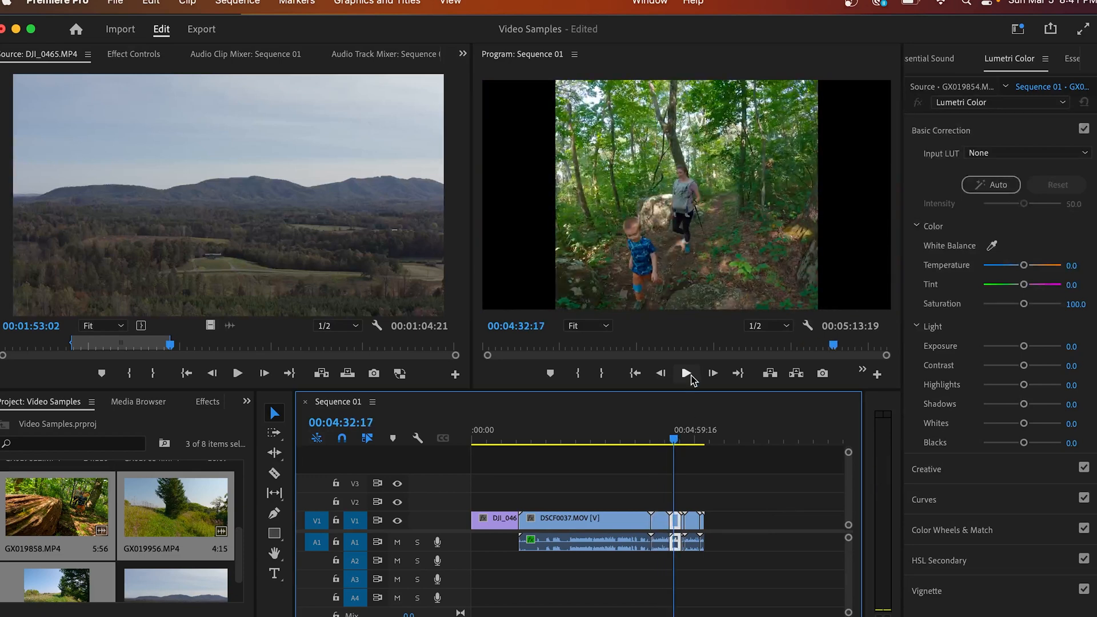
left_click(686, 373)
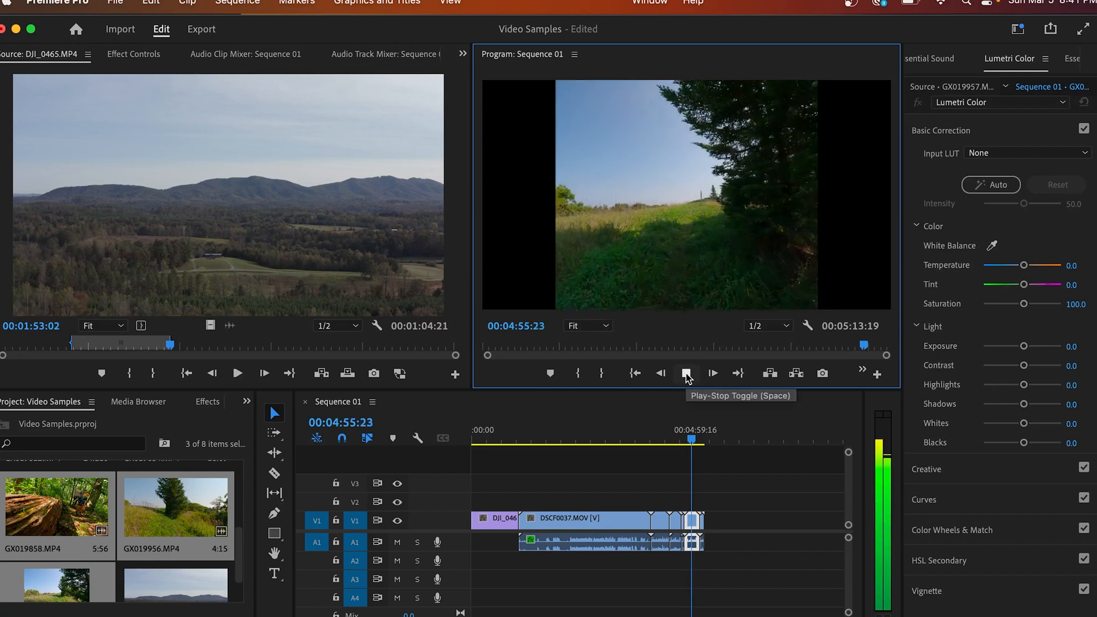
left_click(687, 373)
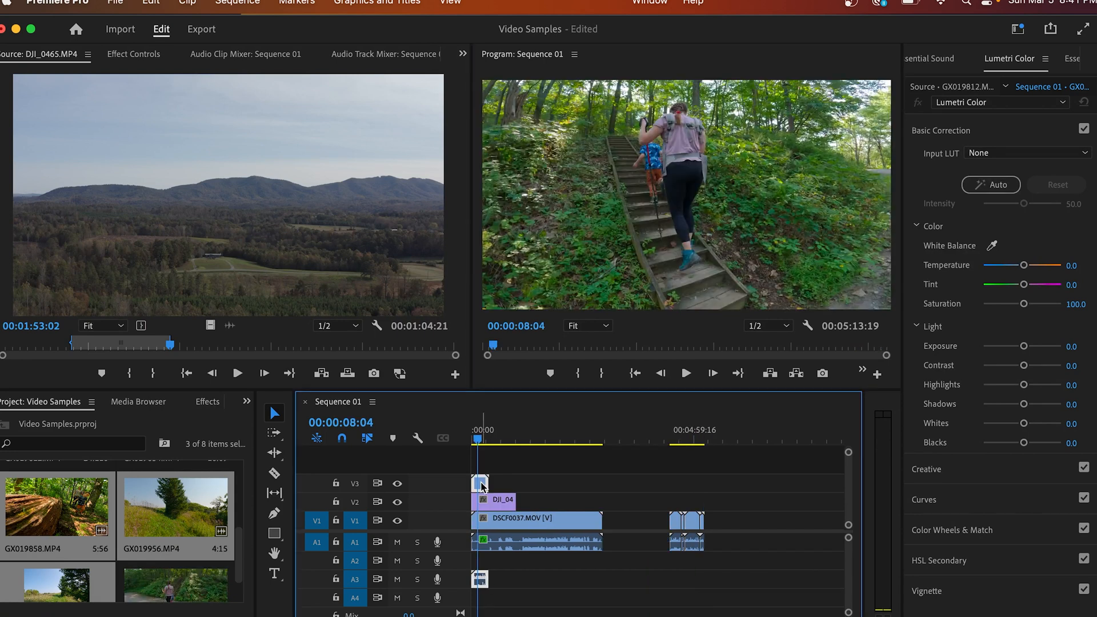
Set the GX019812 stair clip's Speed/Duration to 20% and play it back
right_click(481, 484)
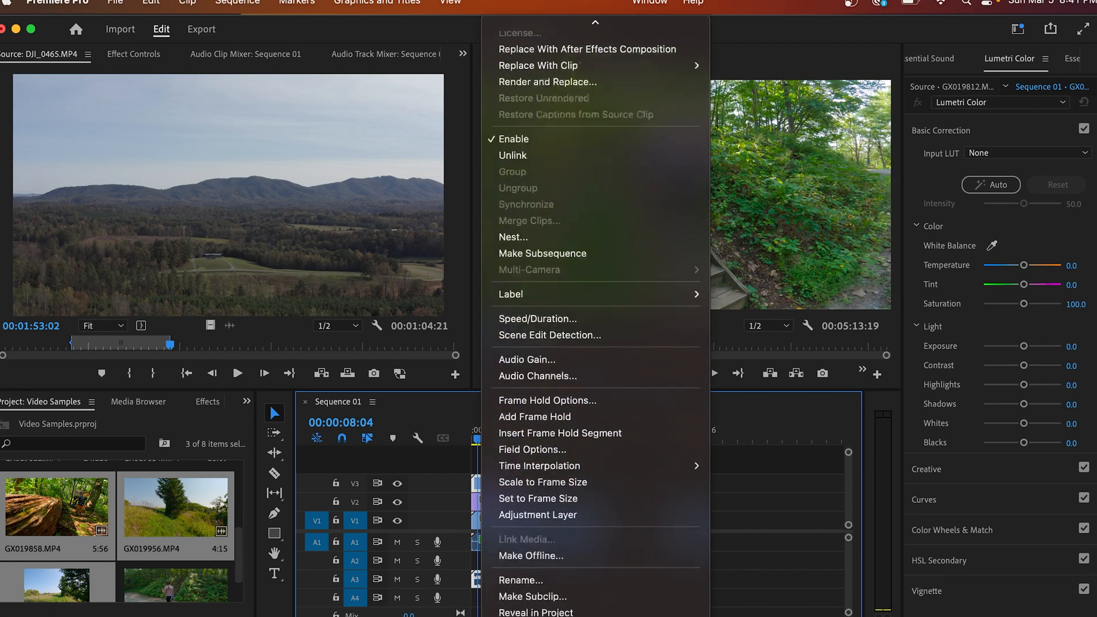
mouse_move(560, 284)
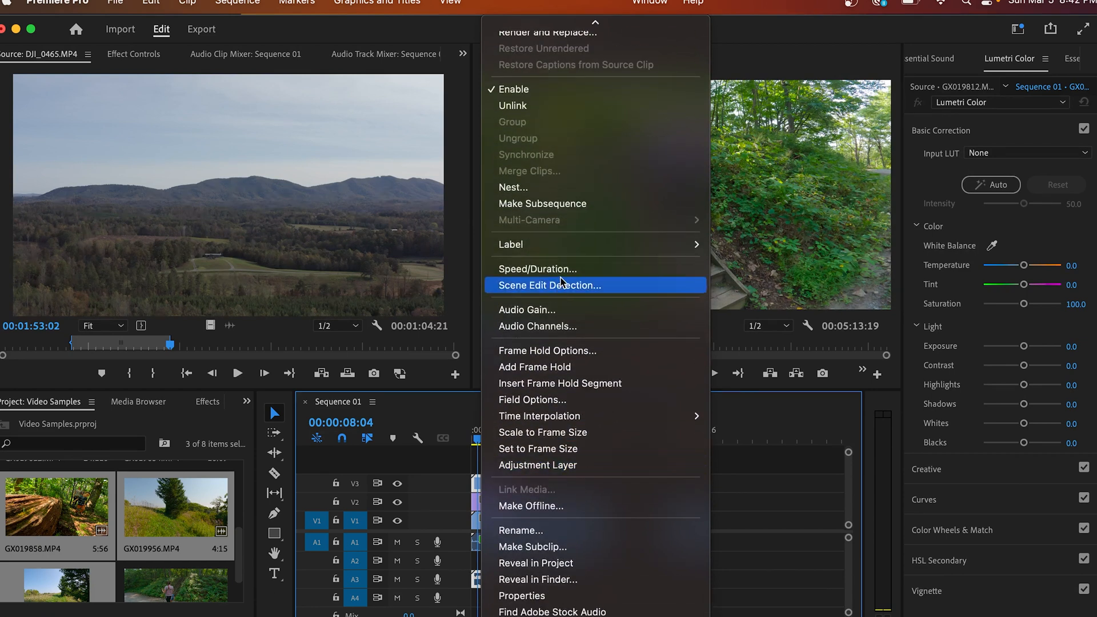
left_click(537, 269)
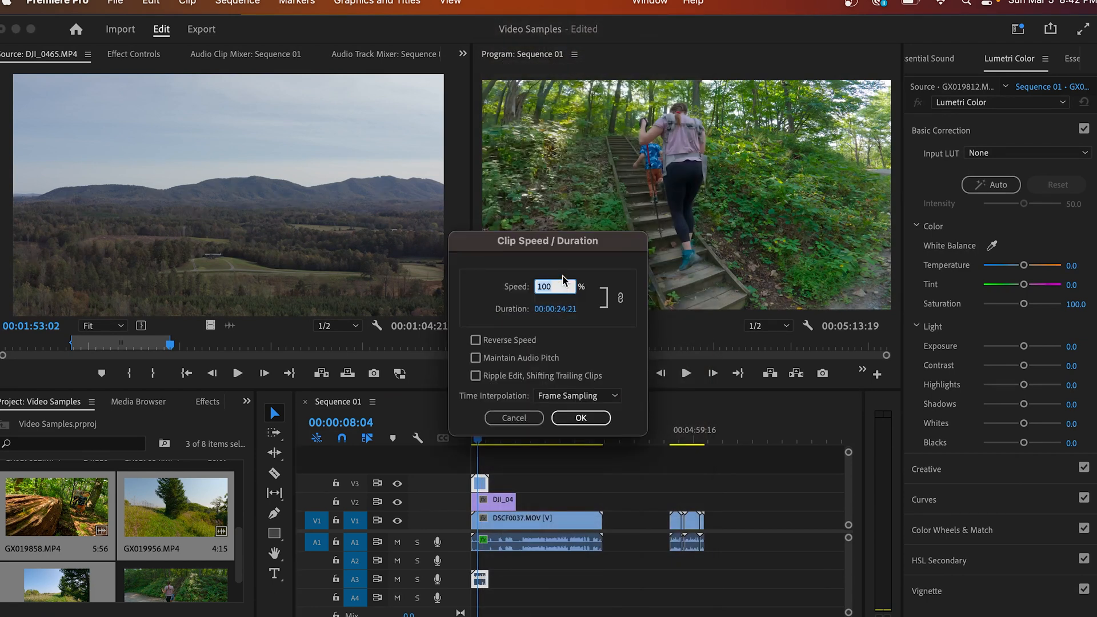
type("20")
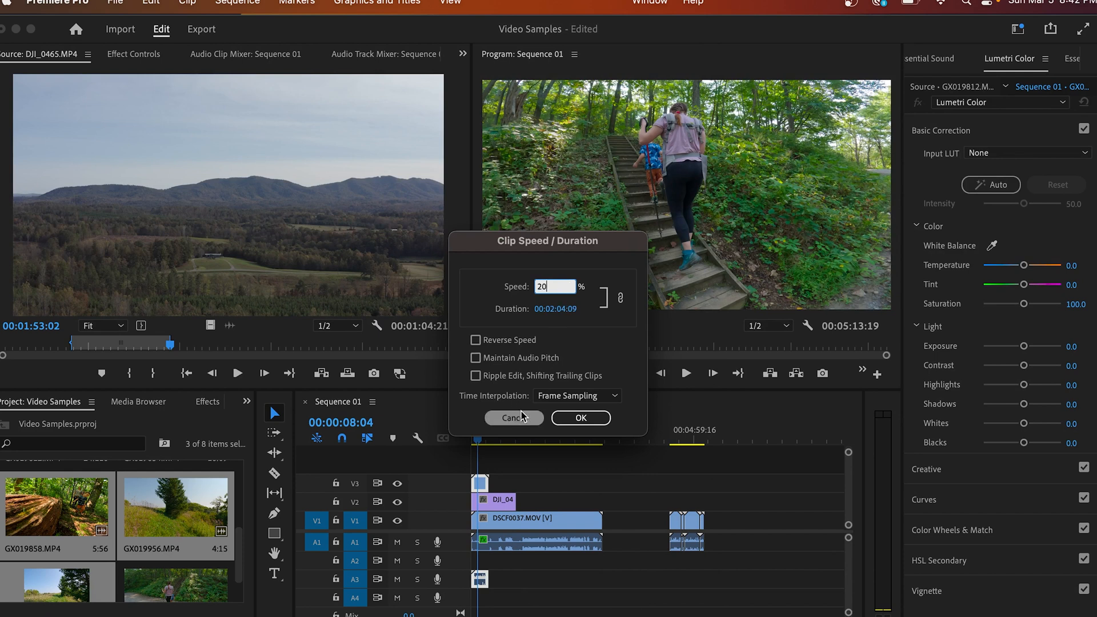
left_click(580, 418)
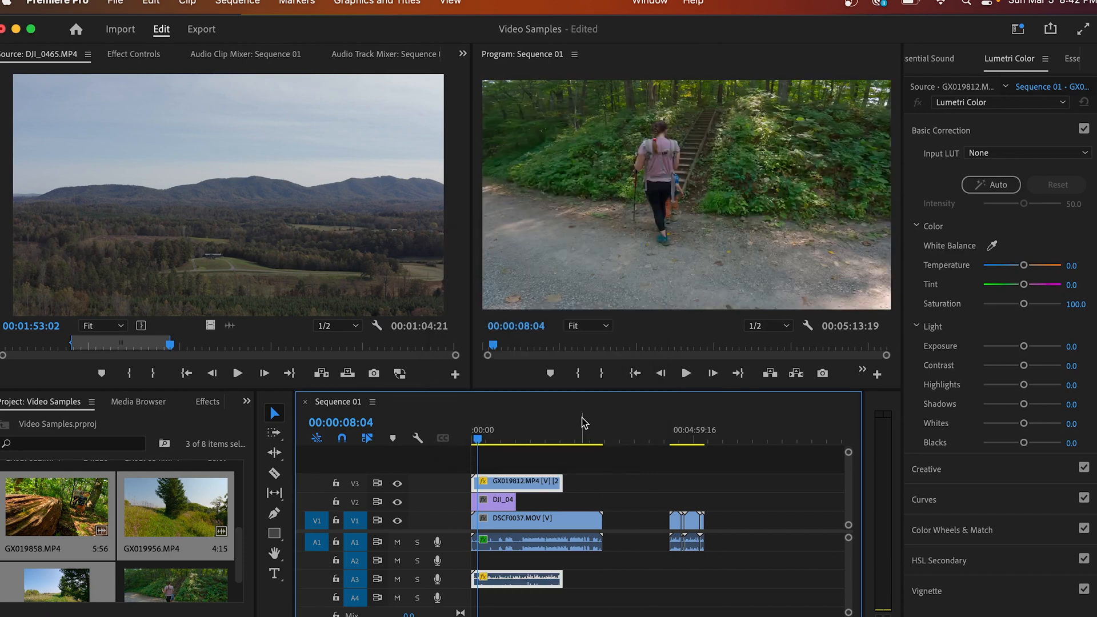
left_click(687, 372)
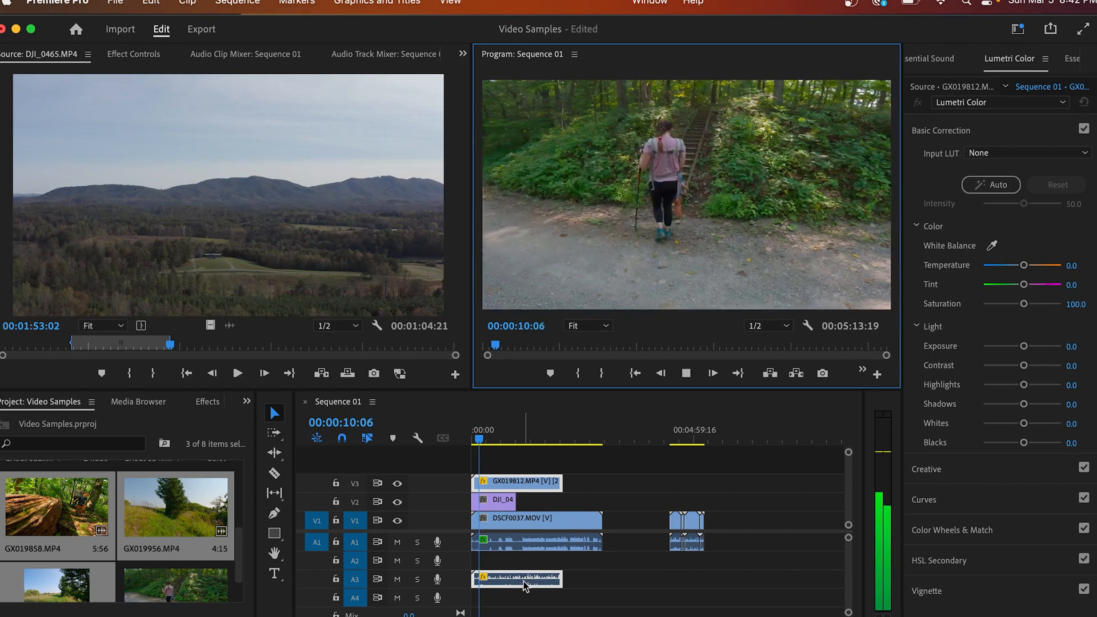
Bring up the clip options for the slowed stair clip's audio
right_click(516, 578)
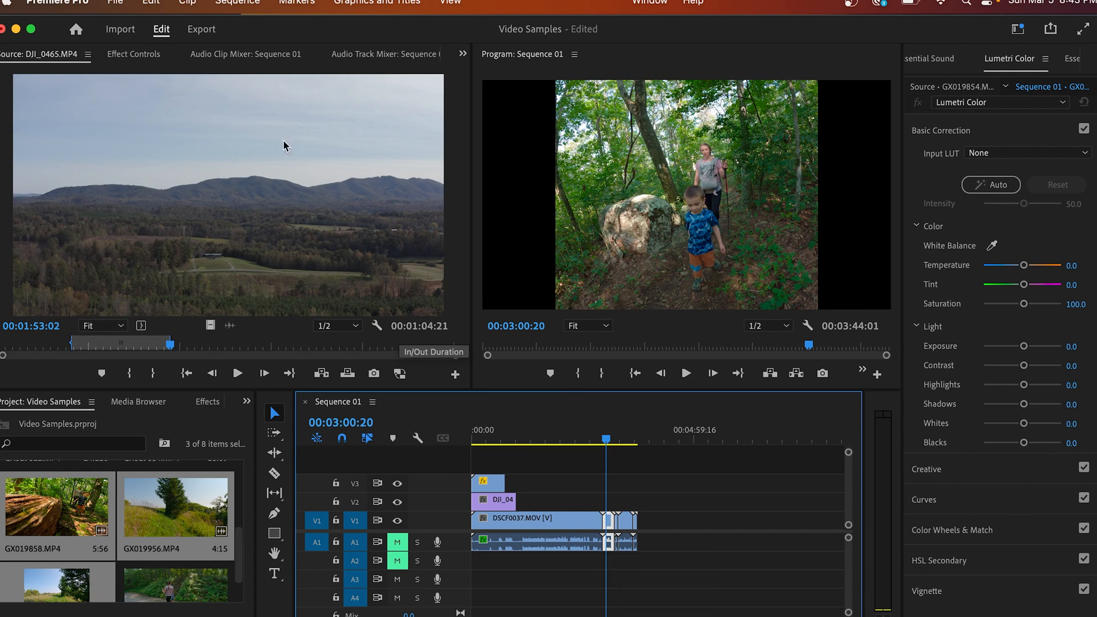
Set GX019854's Scale to 75 and drag Position Y to 613 to frame the boy
left_click(132, 54)
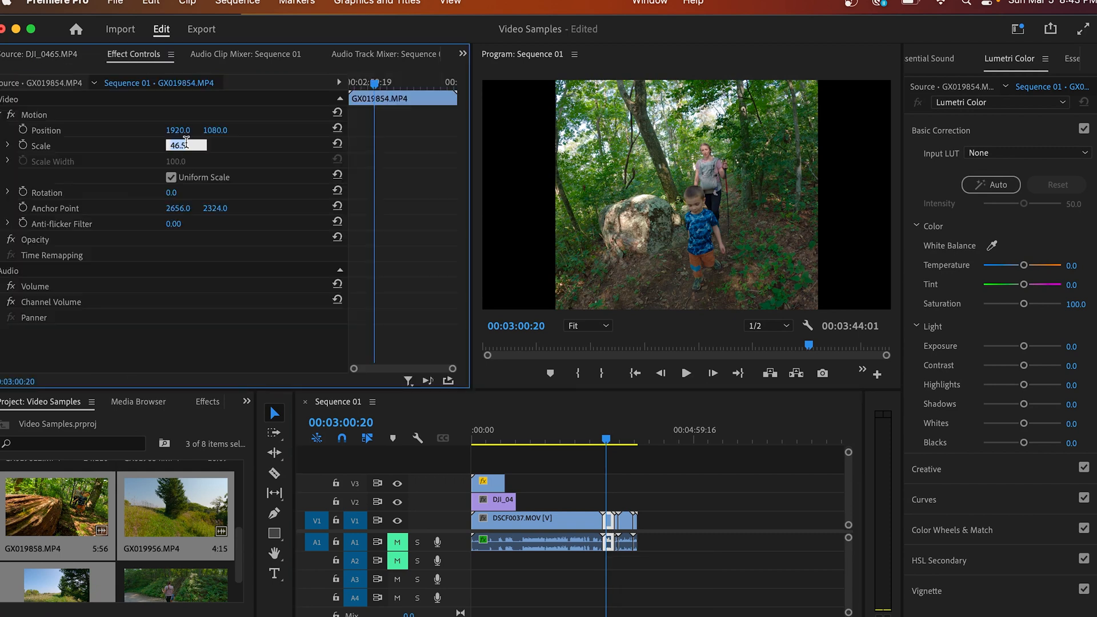
type("6")
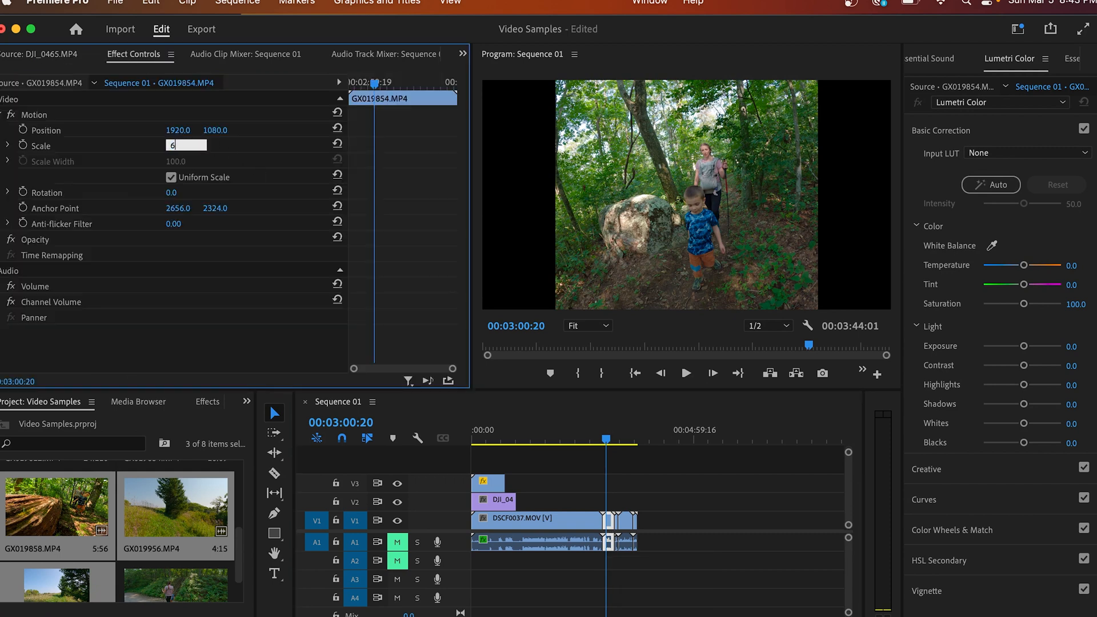
type("9.0")
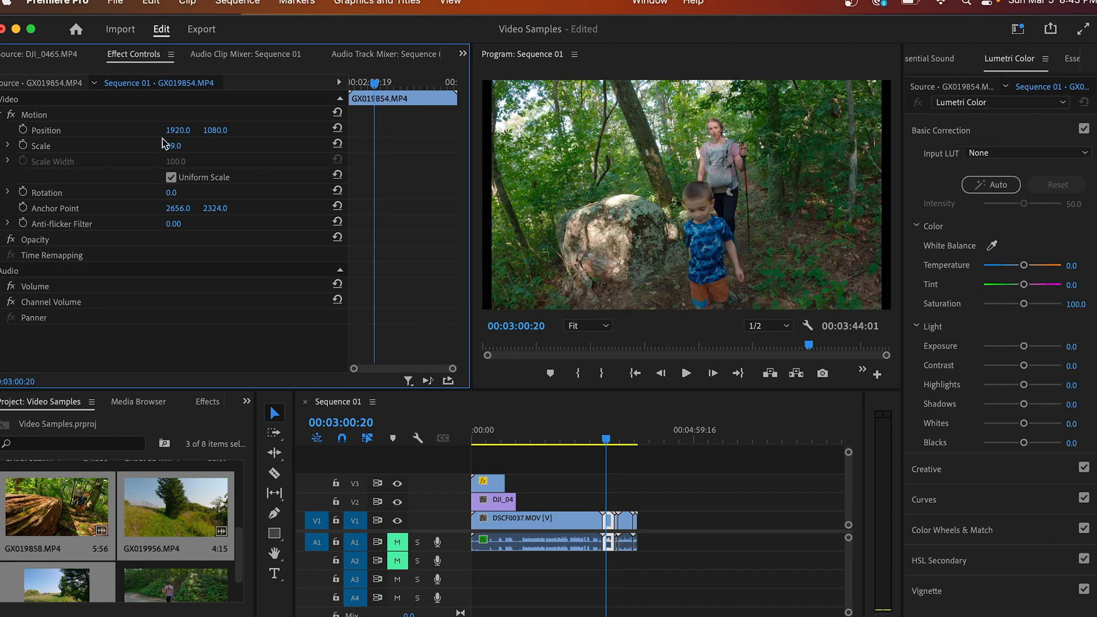
type("75")
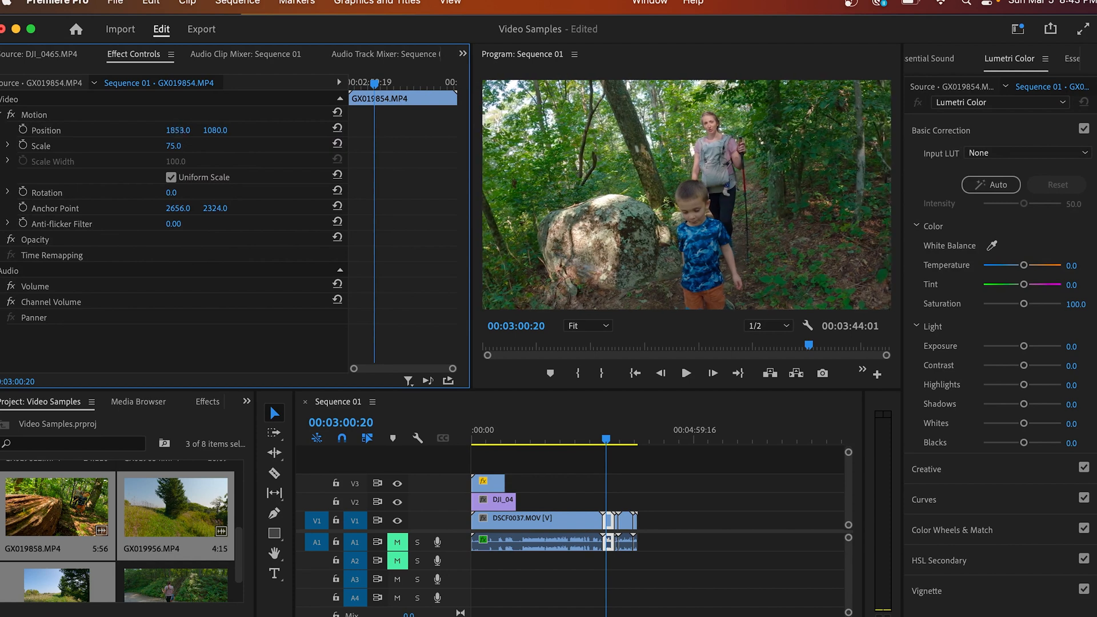
left_click_drag(181, 129, 172, 129)
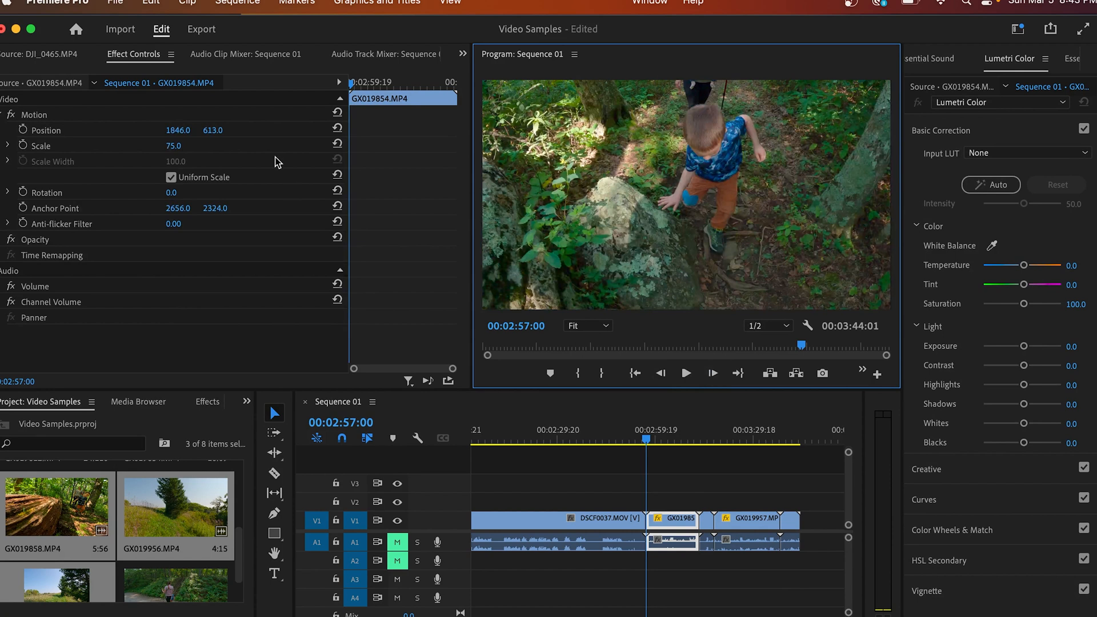
Add Position and Scale keyframes to GX019854 and check back at the first keyframe
left_click(41, 145)
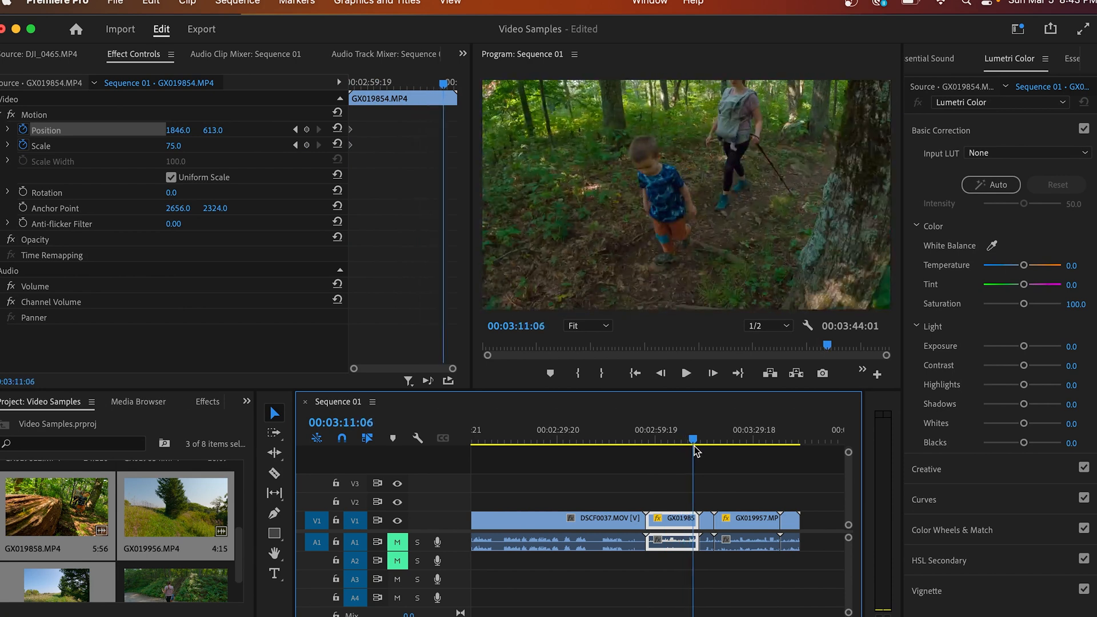
left_click_drag(693, 439, 696, 439)
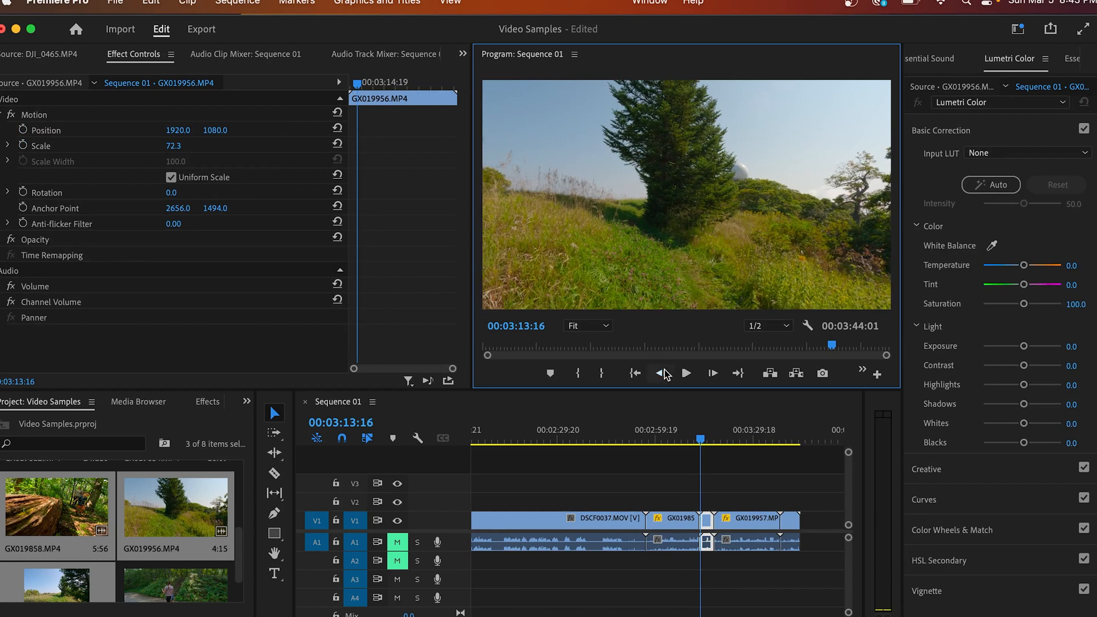
left_click(661, 373)
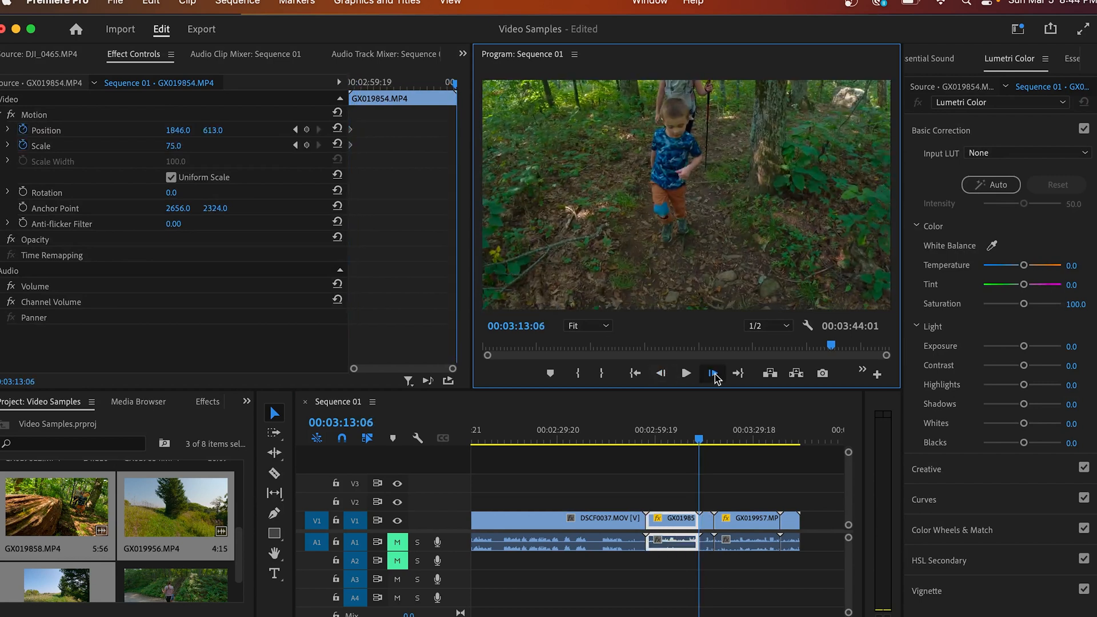
left_click(712, 373)
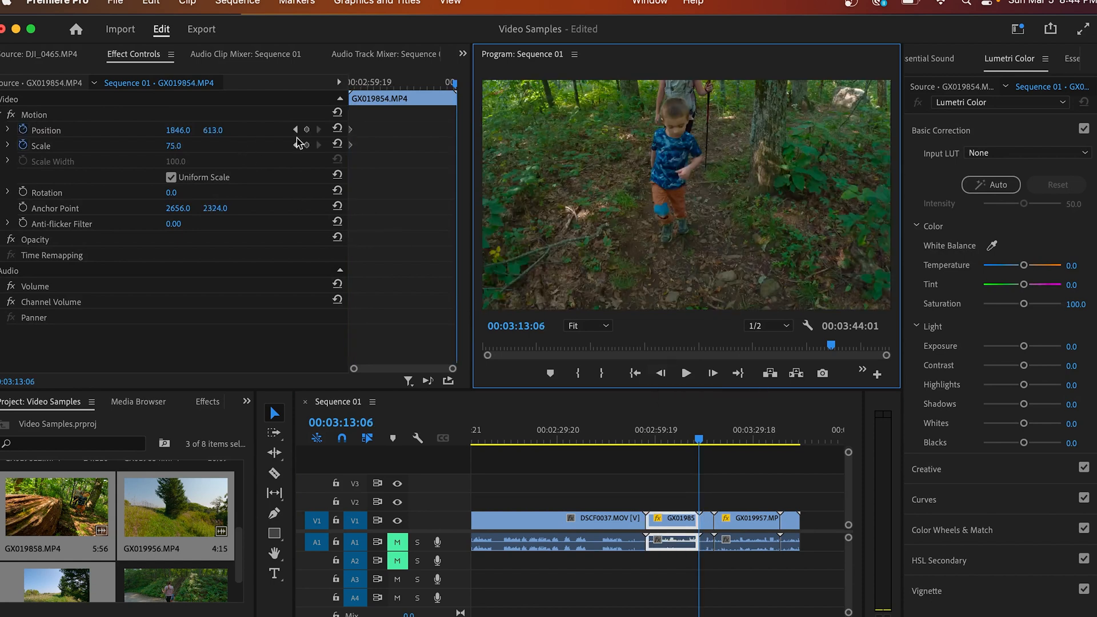
left_click(46, 130)
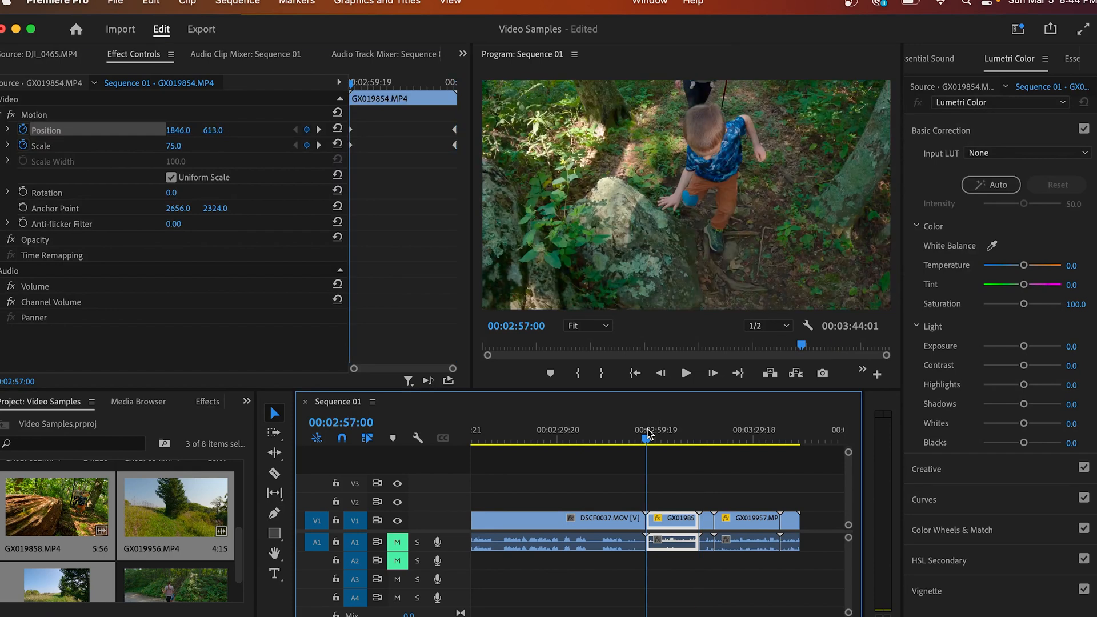
left_click(686, 372)
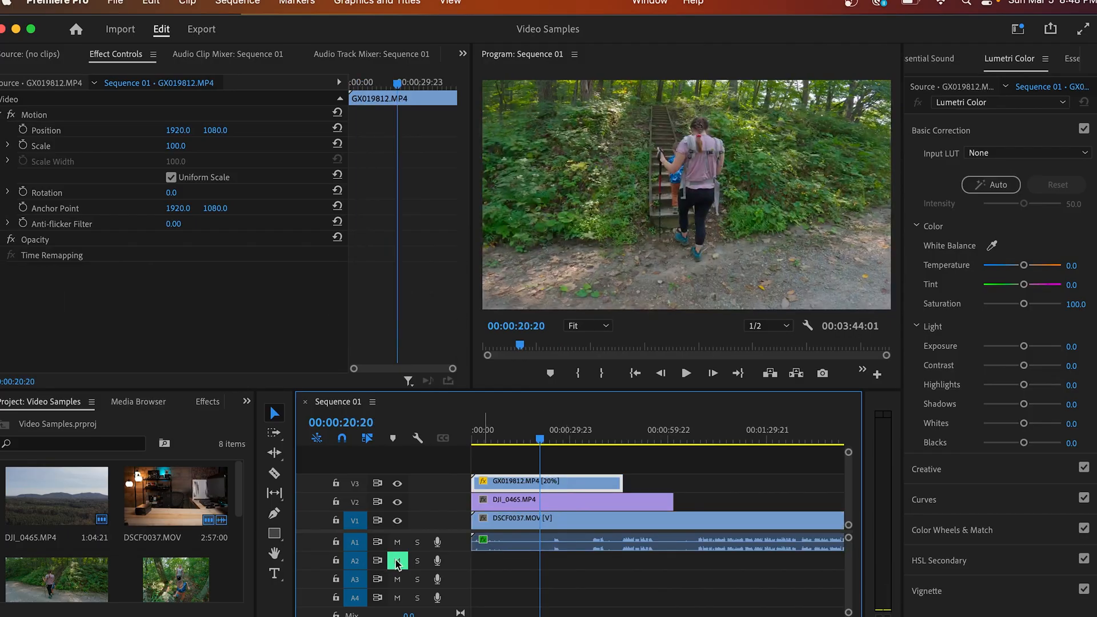
Mute A1 and apply Lumetri Auto correction to GX019812, DJI_0465 and DSCF0037
left_click(396, 541)
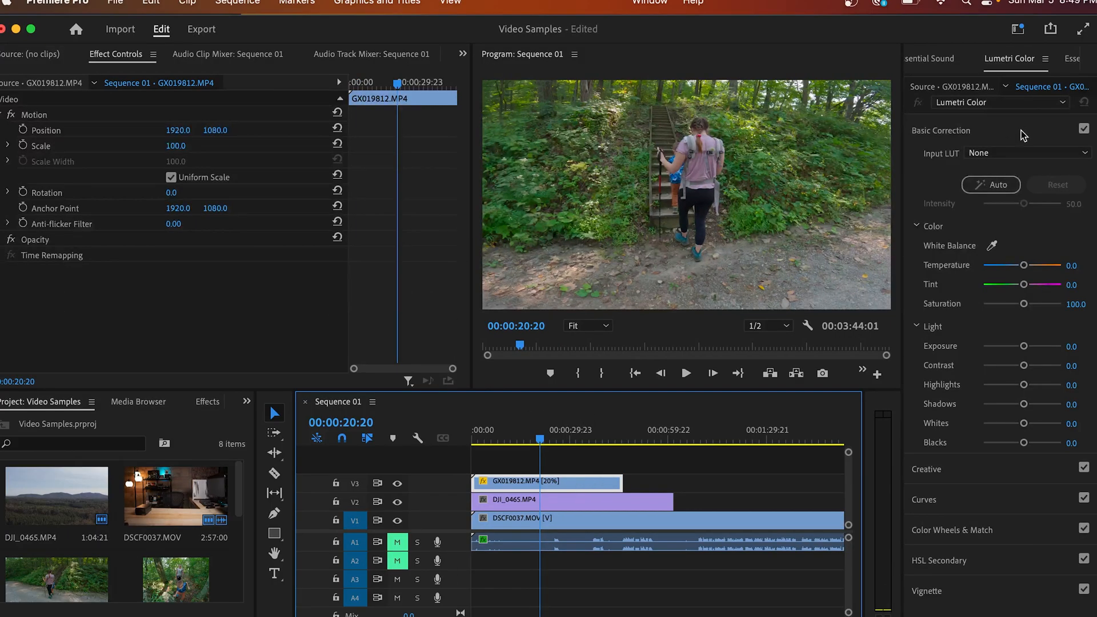
left_click(989, 185)
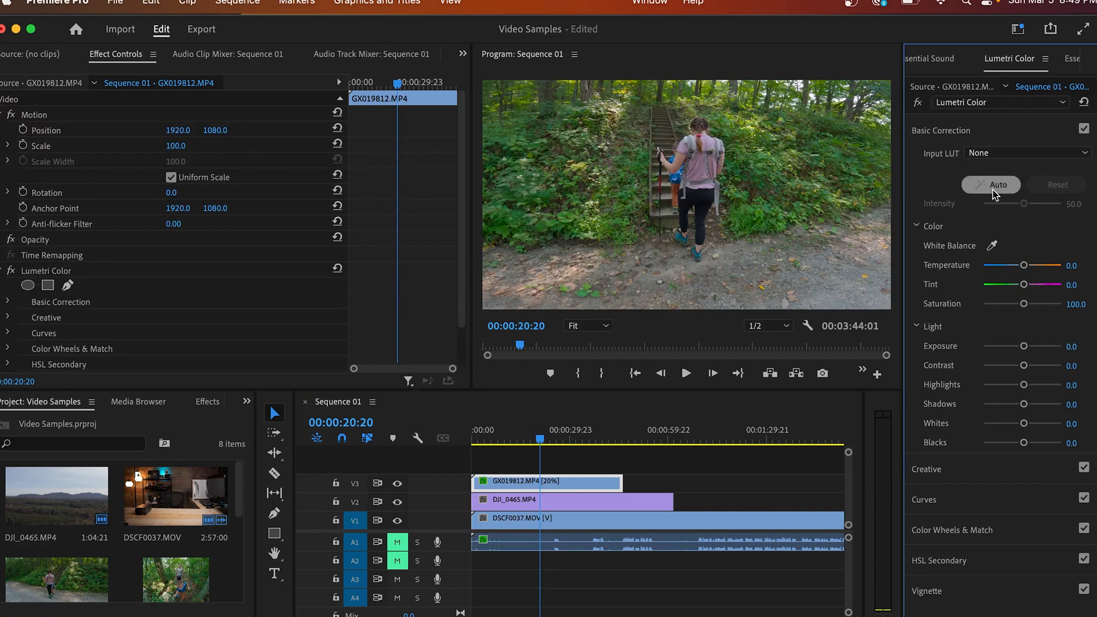
left_click(991, 185)
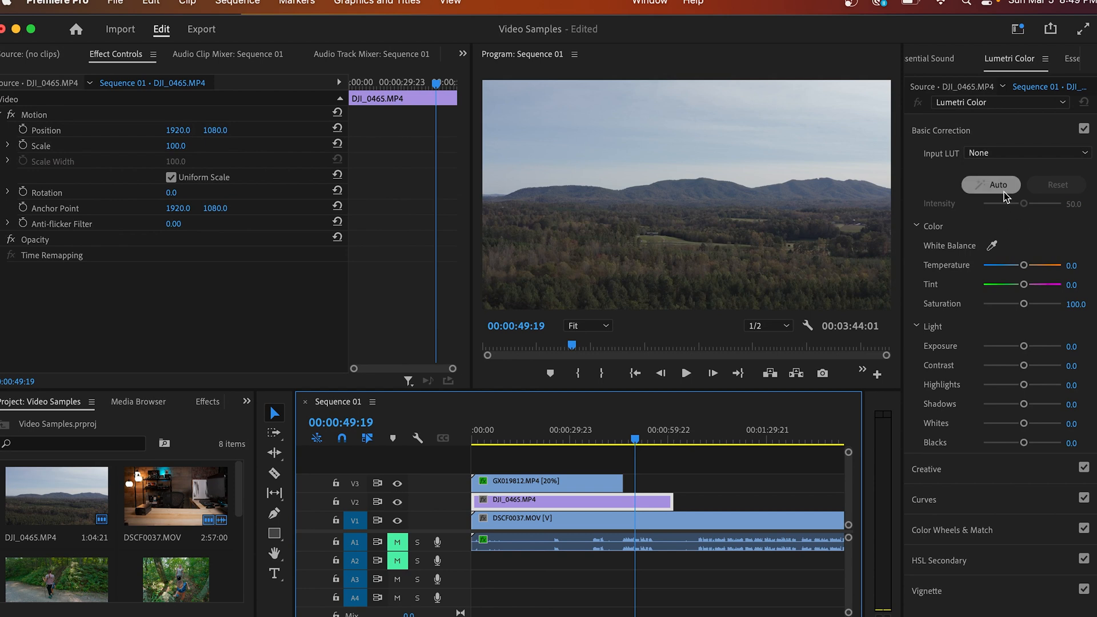
left_click(991, 185)
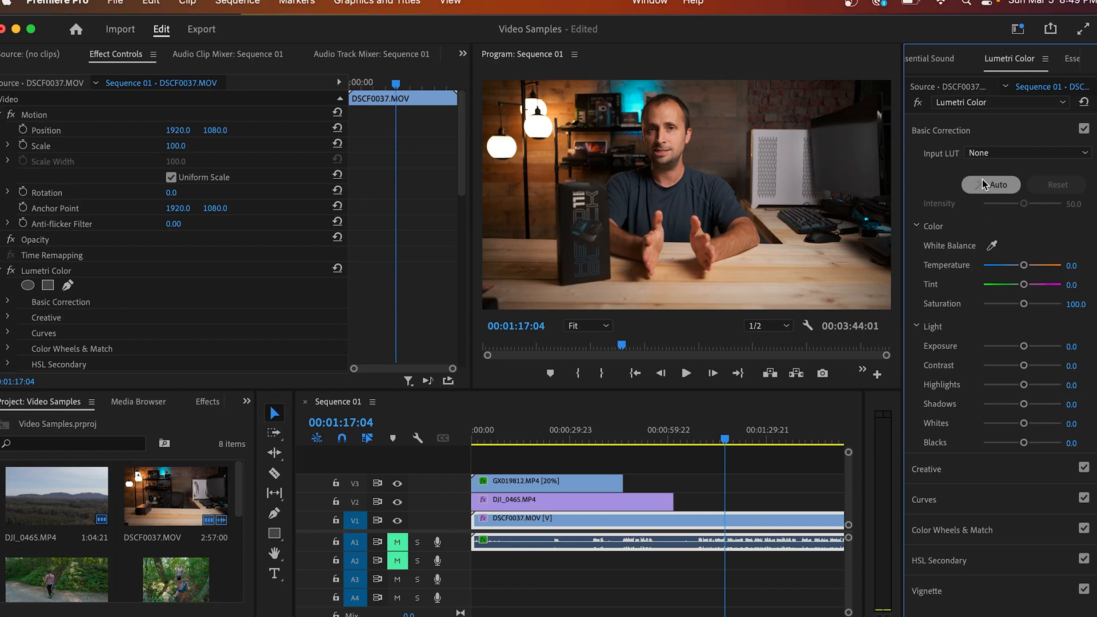
left_click(494, 439)
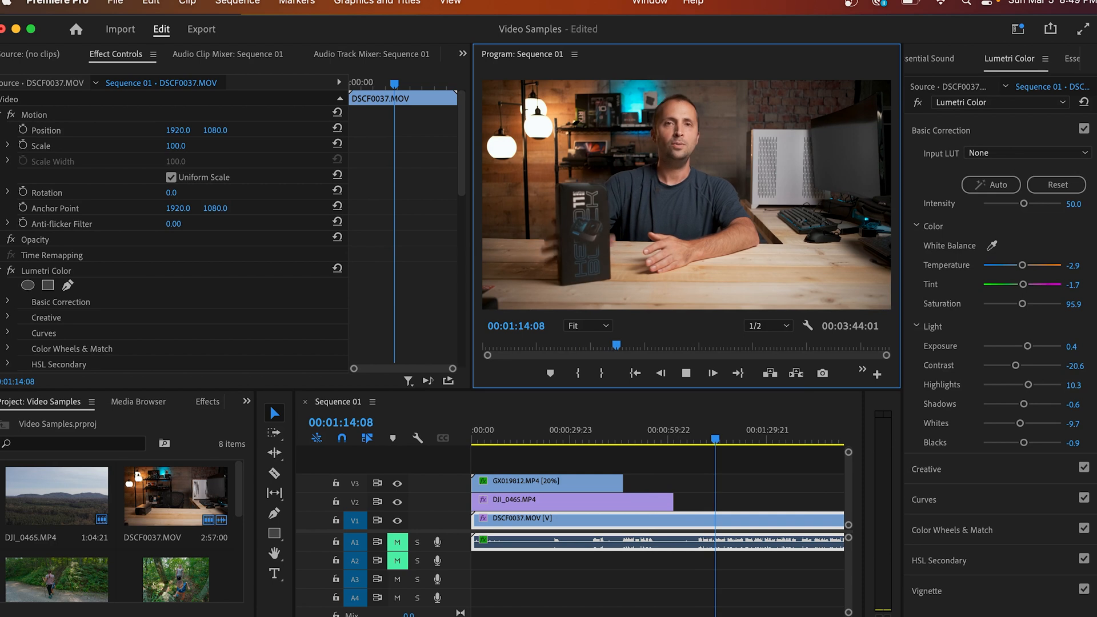
Toggle A1 mute and auto-correct the later GX0198 hiking clips, including GX019854.MP4, with Lumetri
left_click(397, 541)
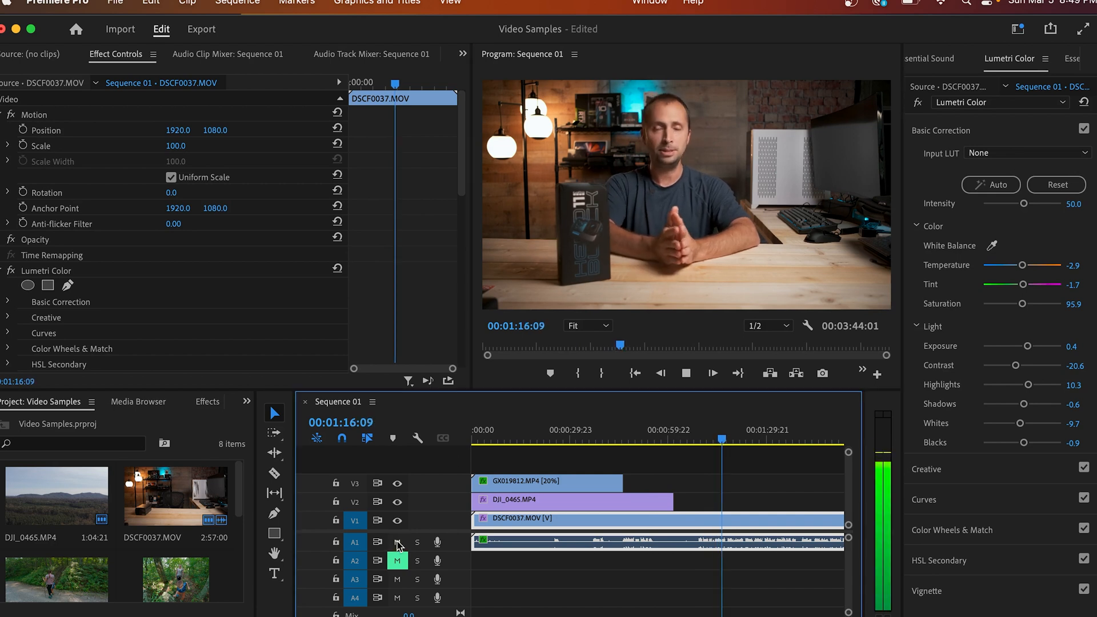
left_click(398, 542)
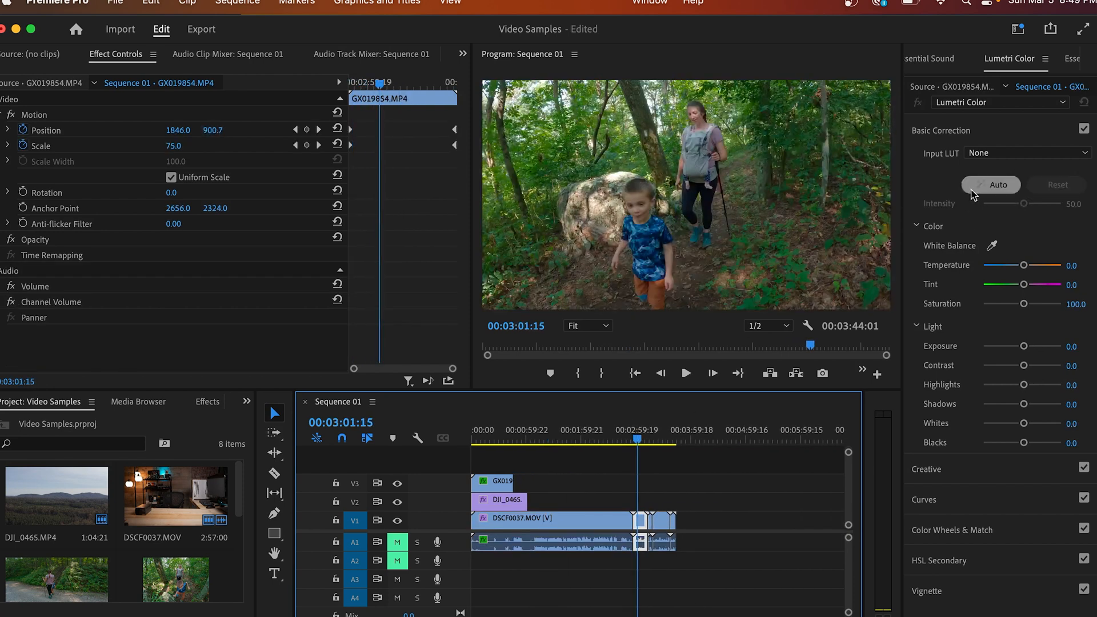
left_click(992, 185)
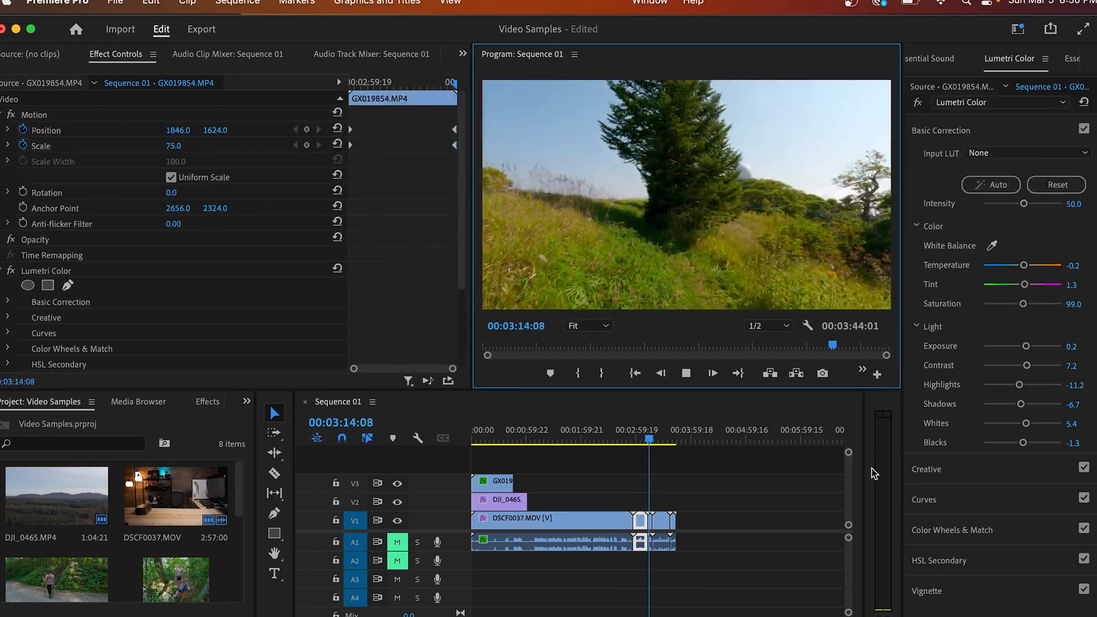
left_click(909, 5)
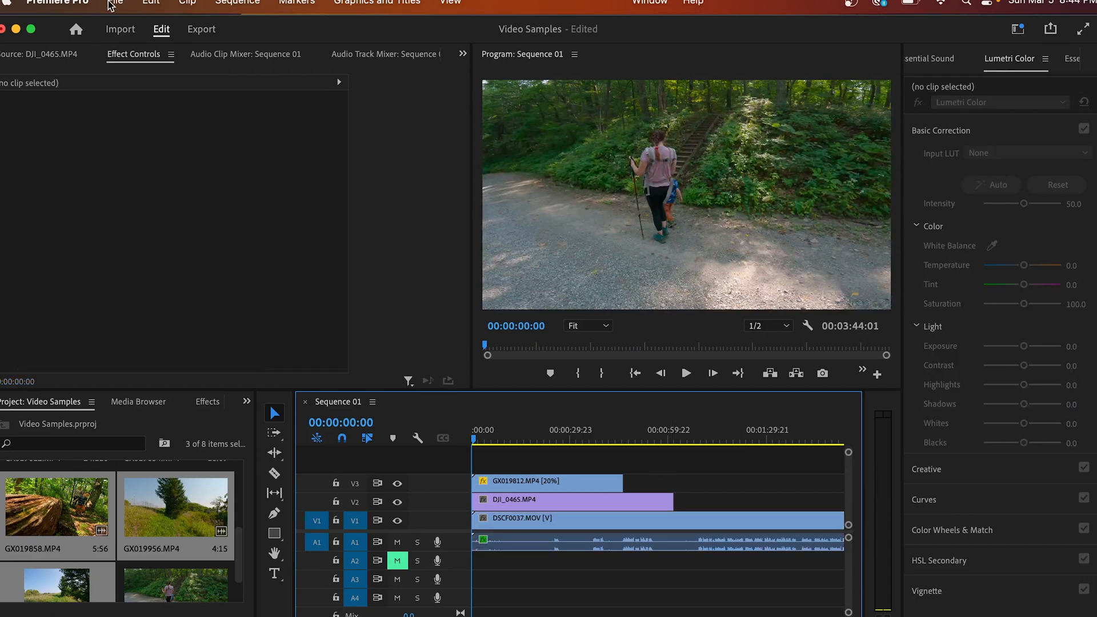
Start a media export of Sequence 01 with video settings matched to the source
left_click(114, 6)
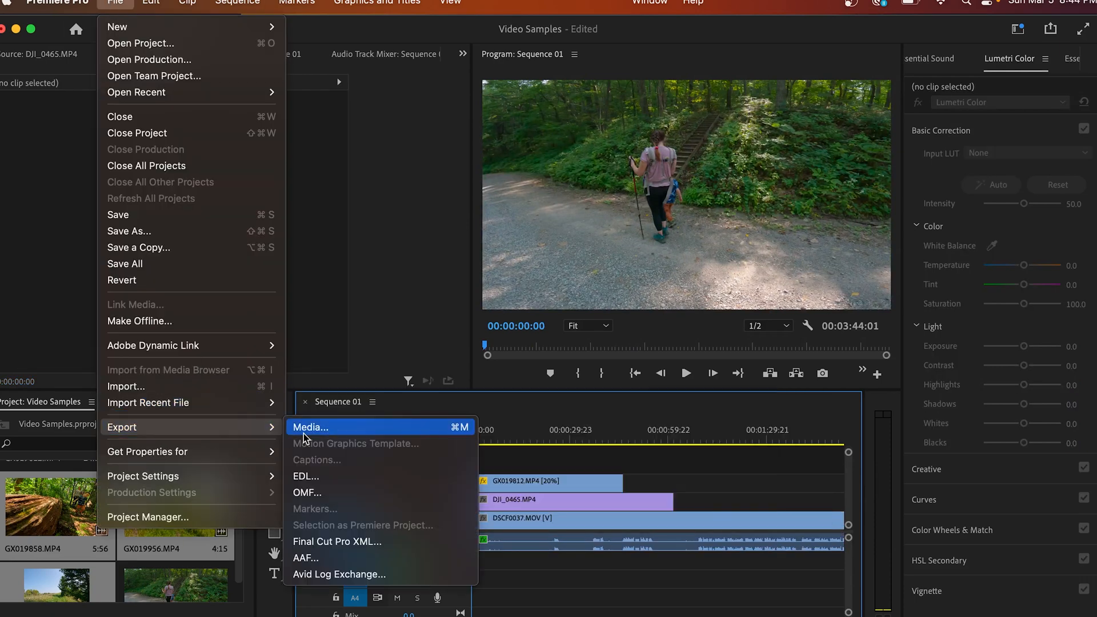
left_click(309, 426)
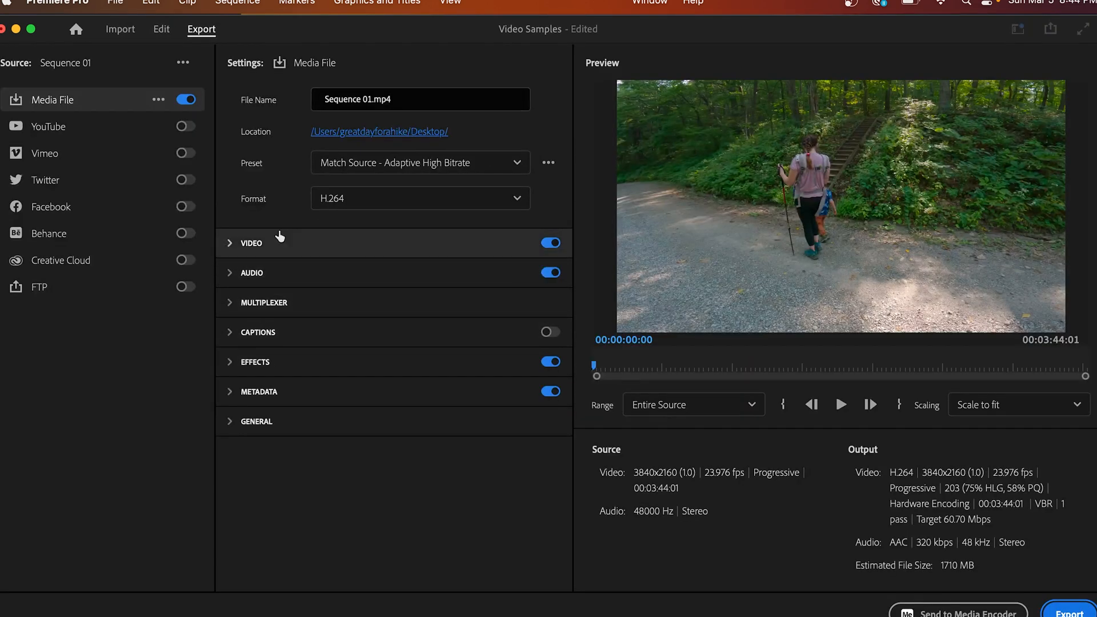
left_click(251, 243)
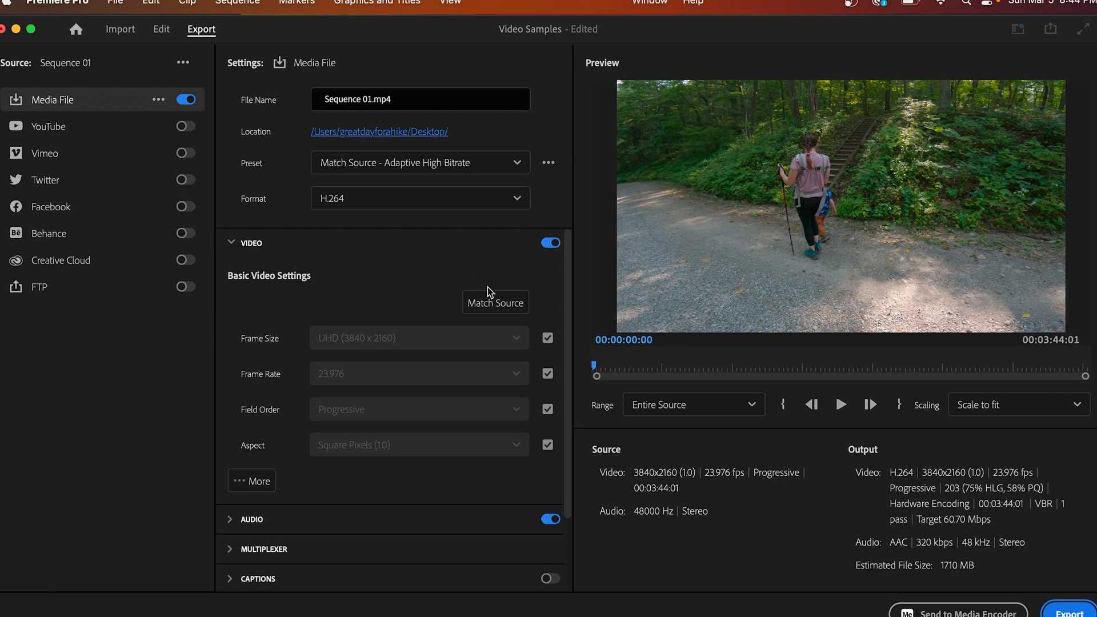
left_click(495, 301)
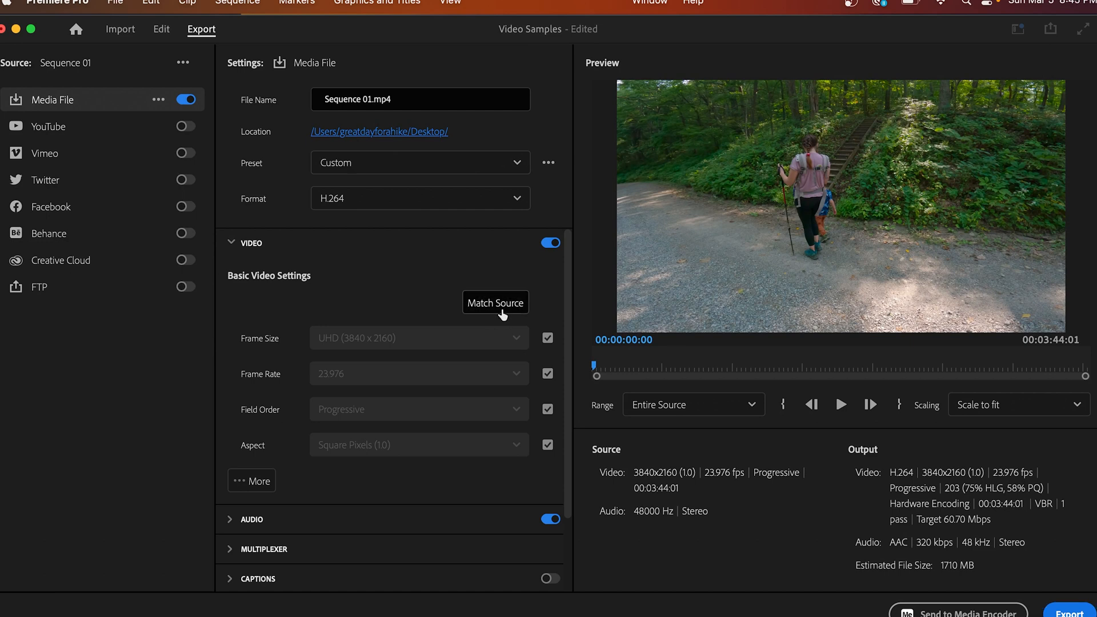
mouse_move(409, 349)
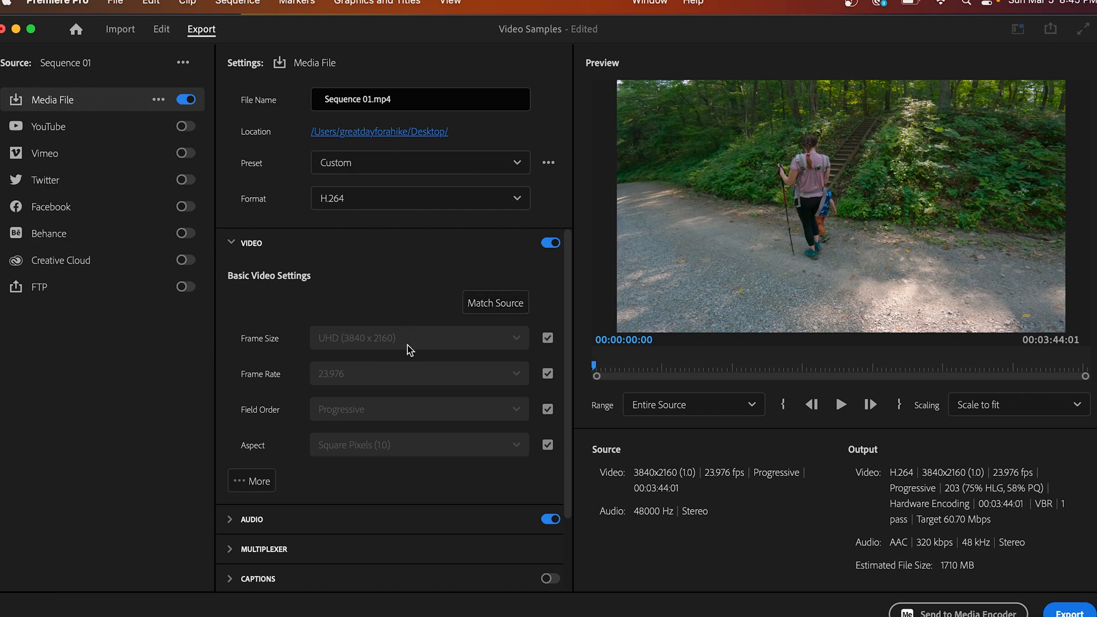
Lower the H.264 target bitrate to 56 Mbps and send the export to Media Encoder
left_click(251, 481)
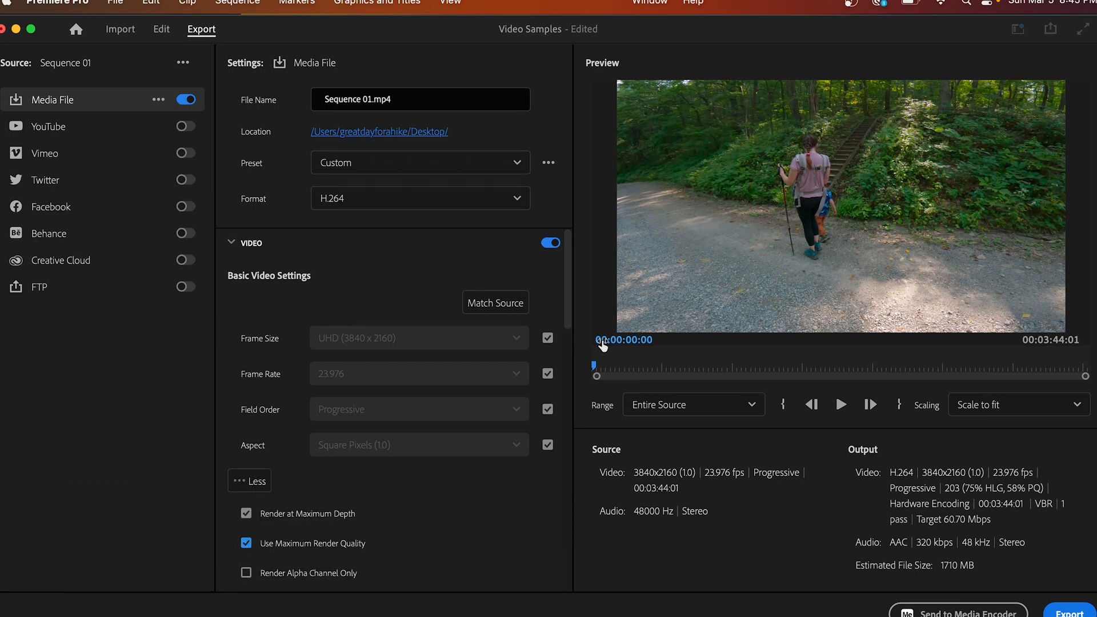
scroll("down", 3)
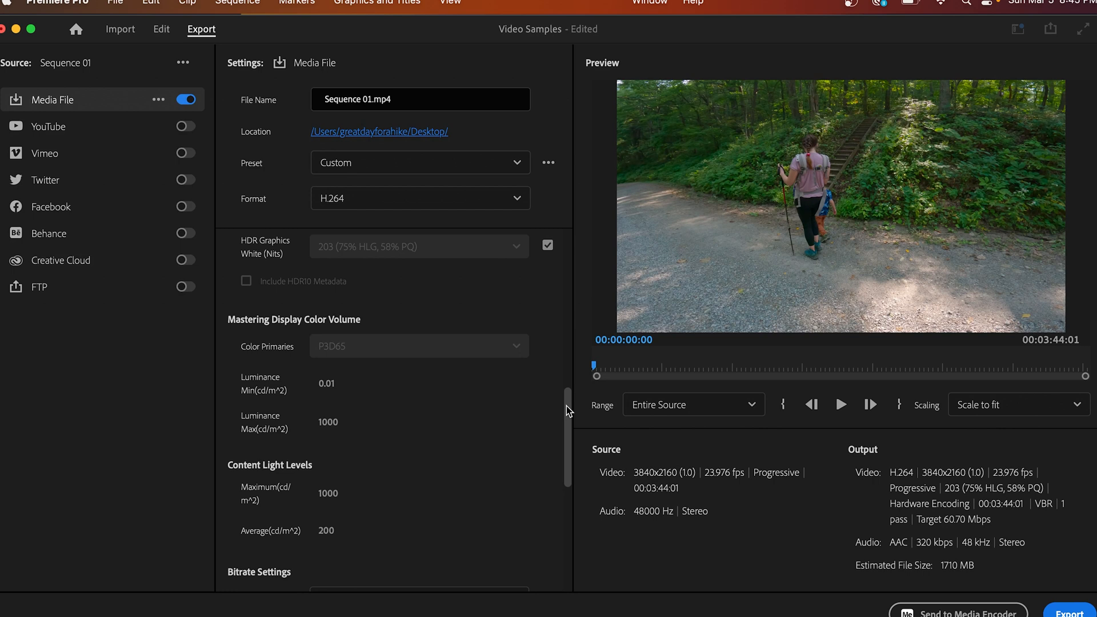
scroll("down", 3)
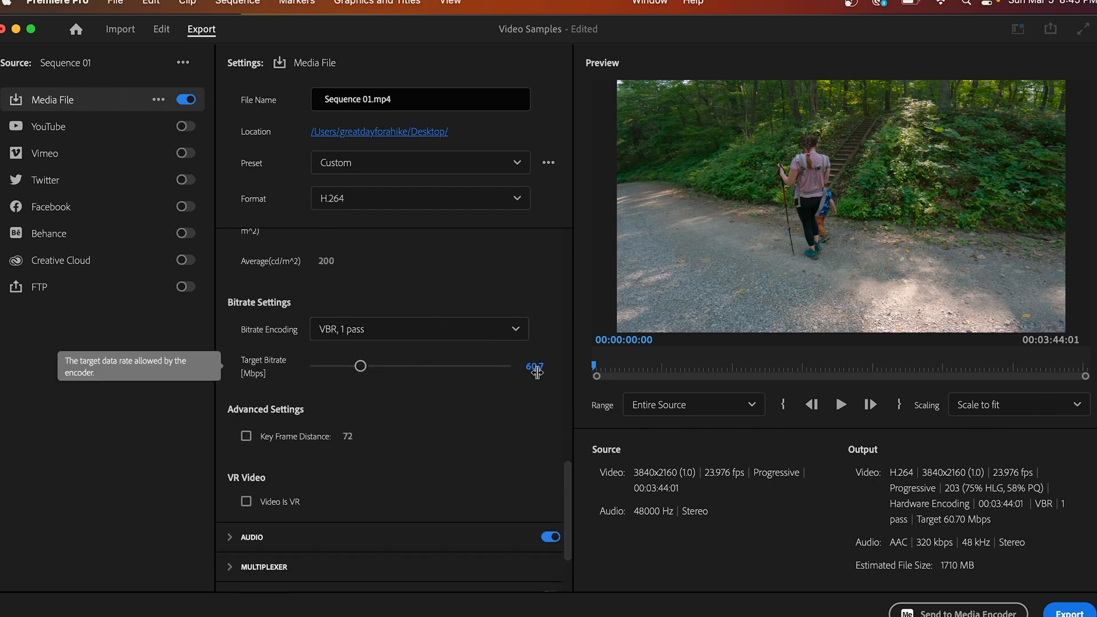
left_click(534, 365)
type("56")
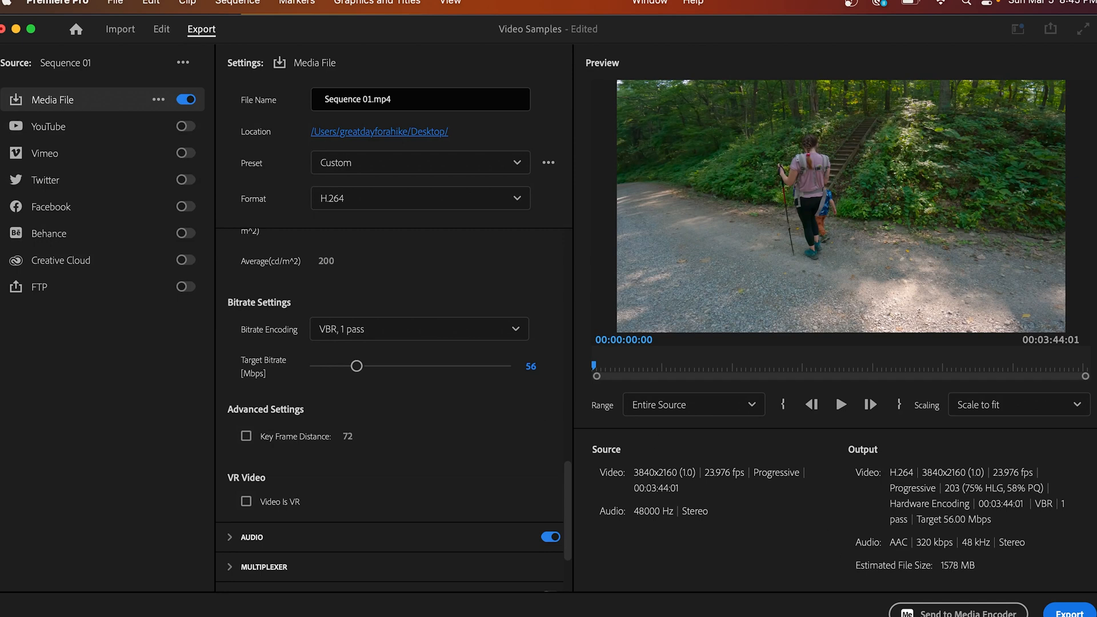
left_click(161, 29)
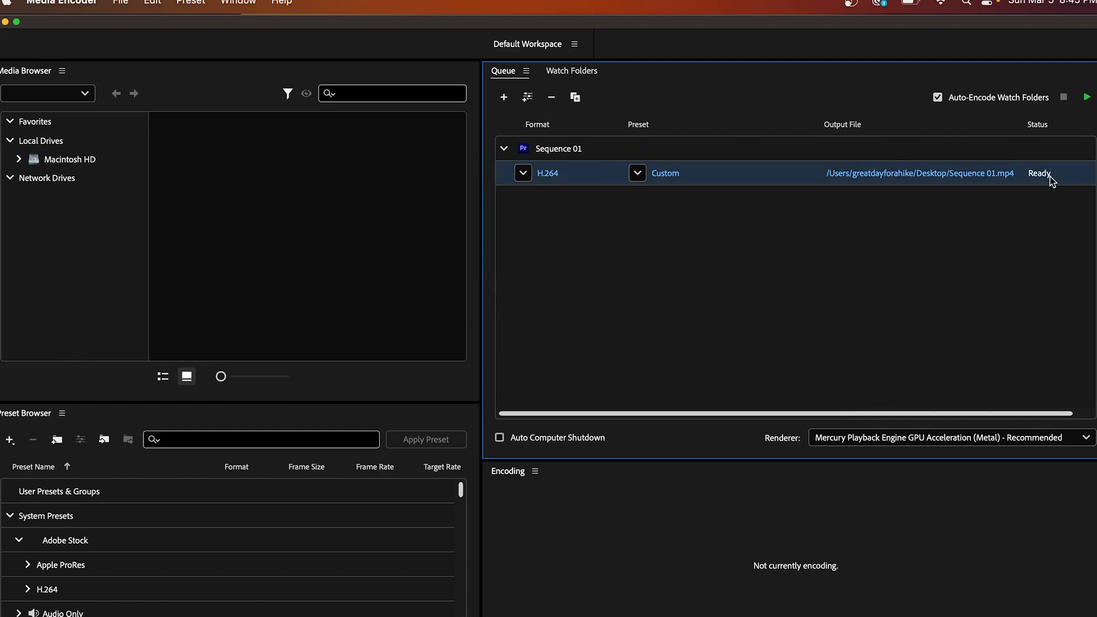
Start the Media Encoder queue to encode Sequence 01 as H.264 to the Desktop
left_click(1086, 96)
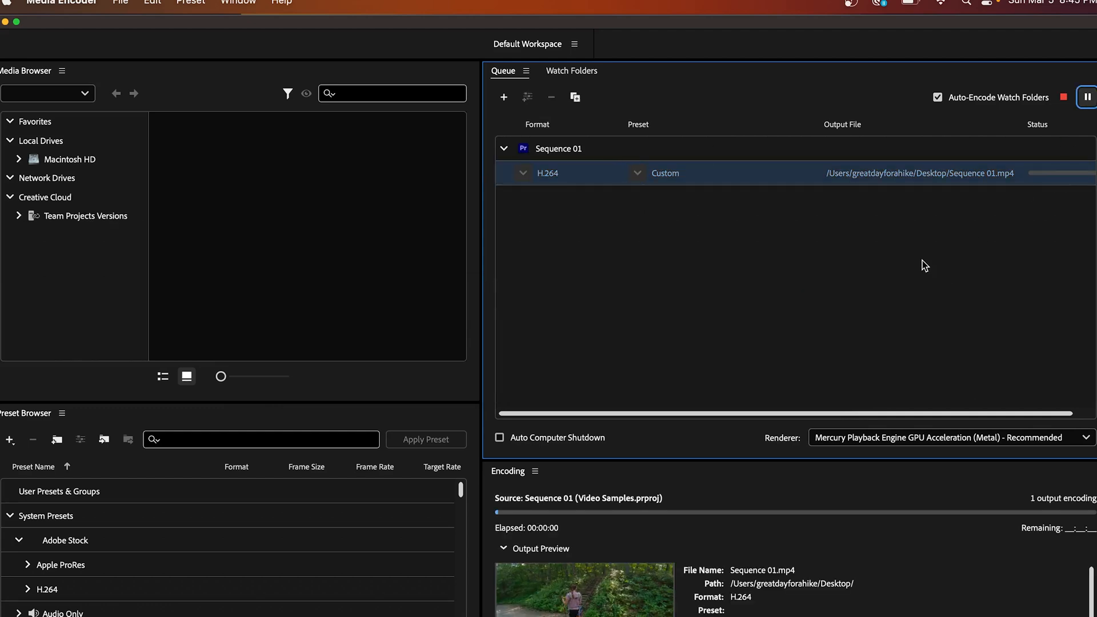